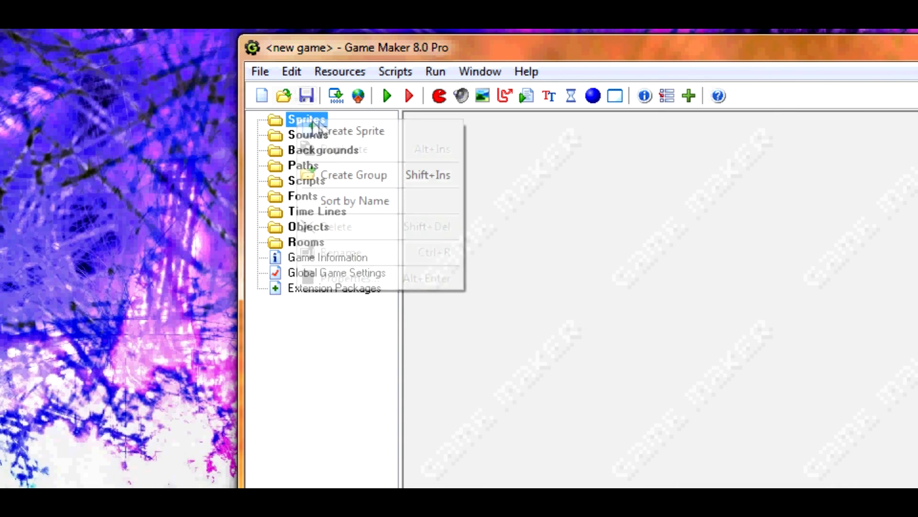
Create a black sprite spr_darkness and apply a five-frame Disappear animation
{"action": "left_click", "coordinate": [347, 130]}
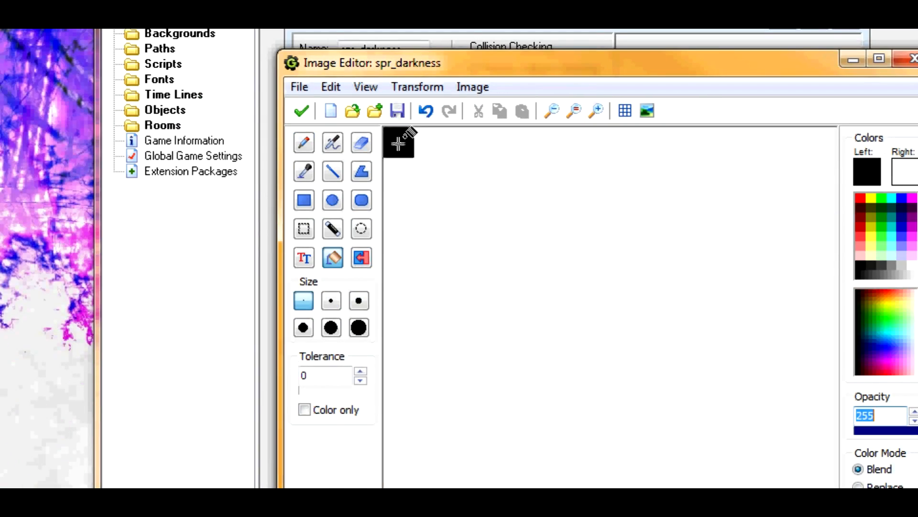
{"action": "left_click", "coordinate": [574, 249]}
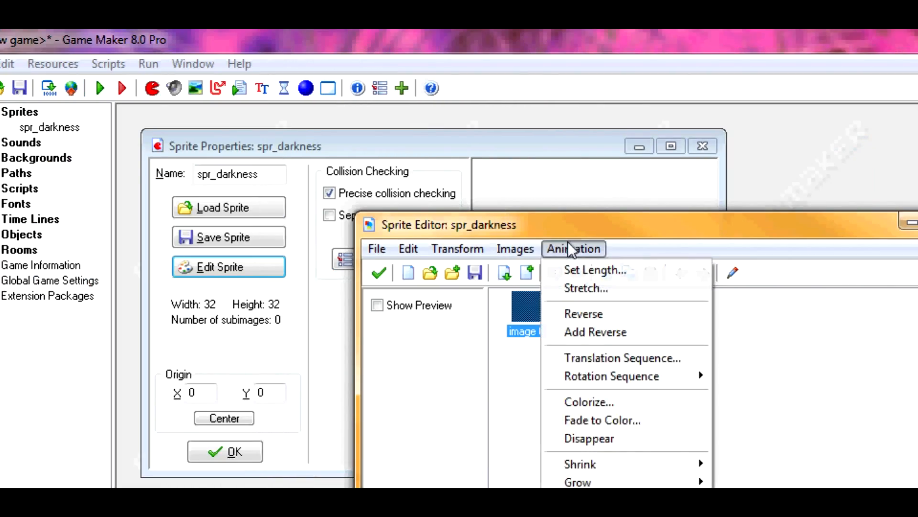
{"action": "left_click", "coordinate": [589, 438]}
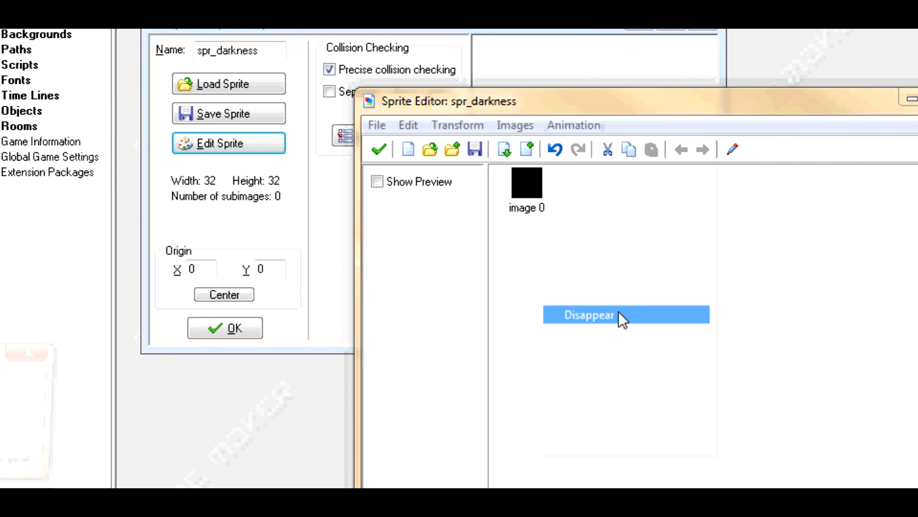
{"action": "left_click", "coordinate": [589, 315]}
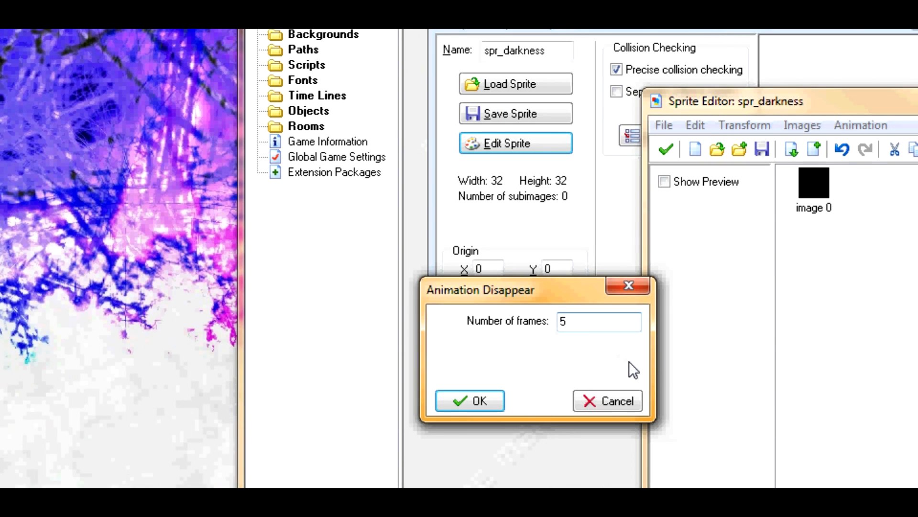
{"action": "mouse_move", "coordinate": [614, 385]}
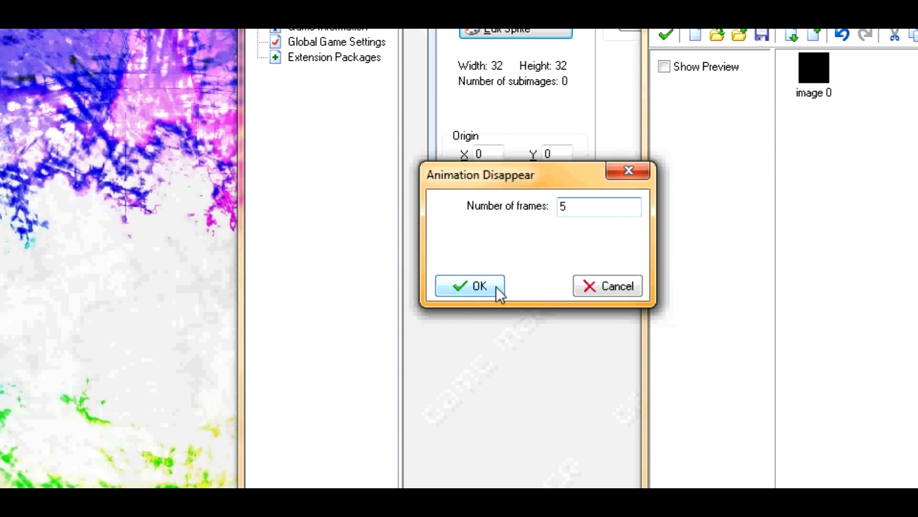
{"action": "left_click", "coordinate": [469, 286]}
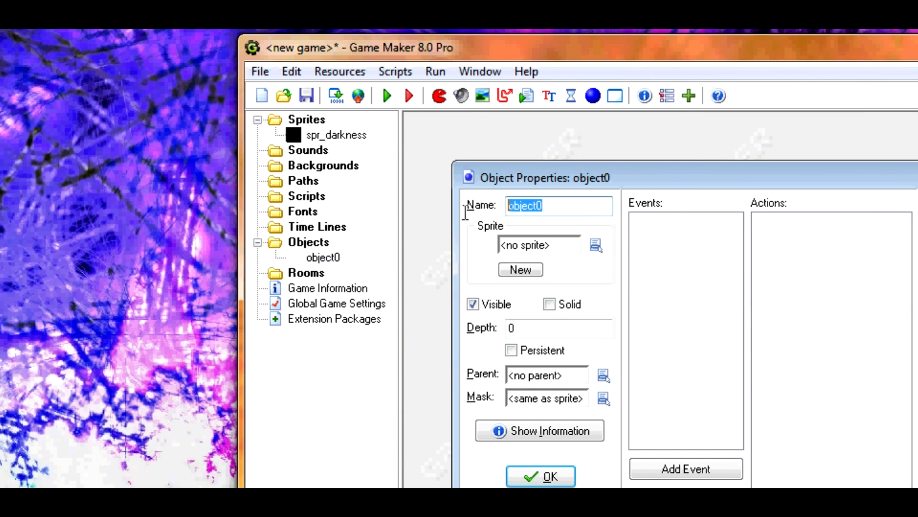
Name the object obj_darkness and give it a Create event with image_speed=0
{"action": "type", "text": "obj_darkness"}
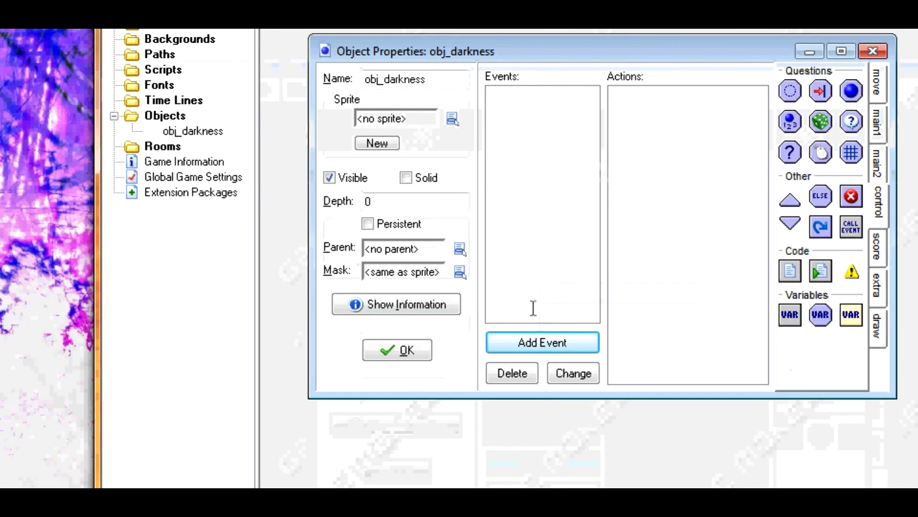
{"action": "left_click", "coordinate": [542, 342]}
{"action": "type", "text": "image"}
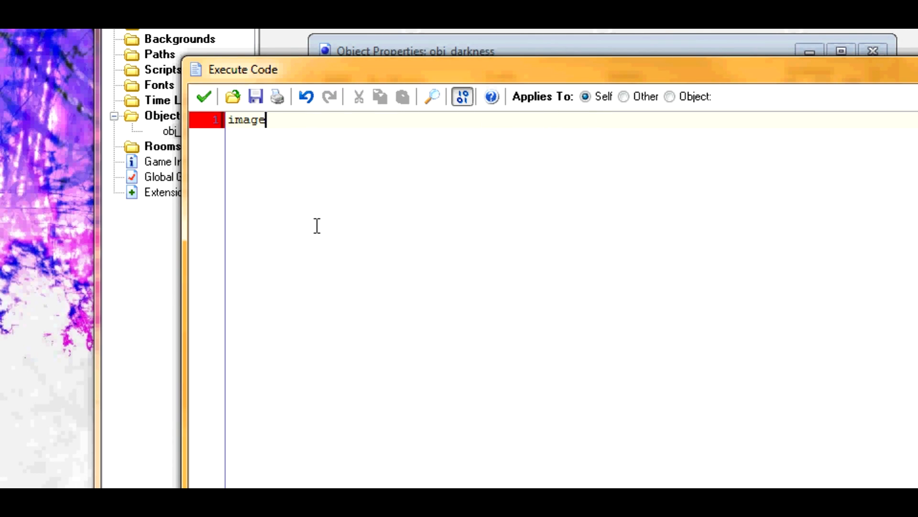
{"action": "type", "text": "_speed="}
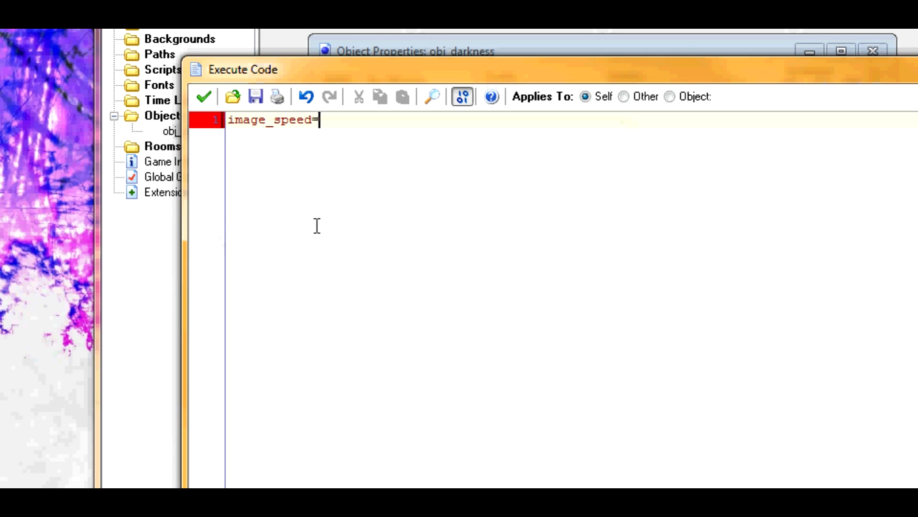
{"action": "type", "text": "0"}
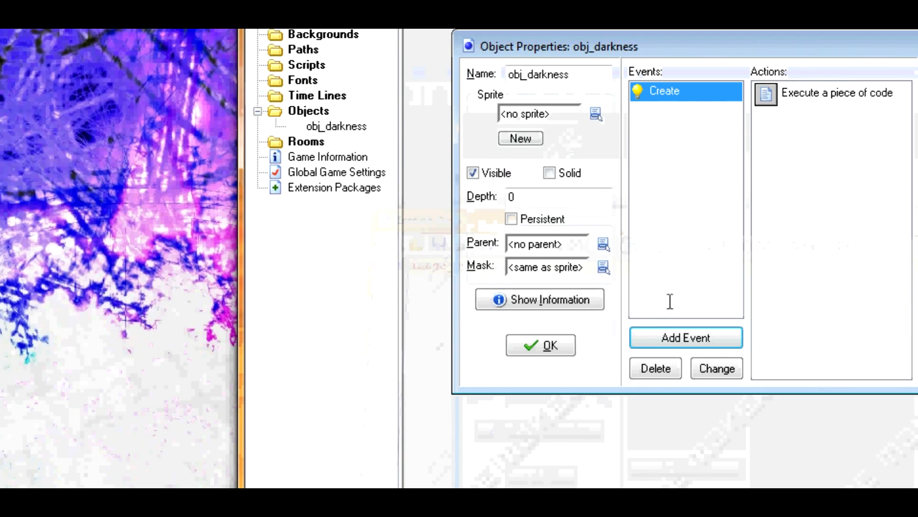
{"action": "left_click", "coordinate": [686, 337]}
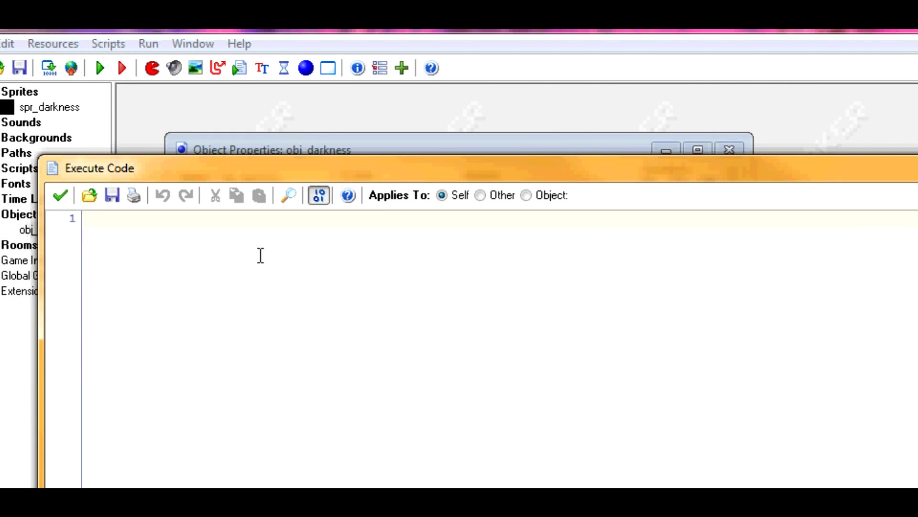
Type the code: if distance_to_point(mouse_x,mouse_y)<64 {image_index=4}
{"action": "type", "text": "if"}
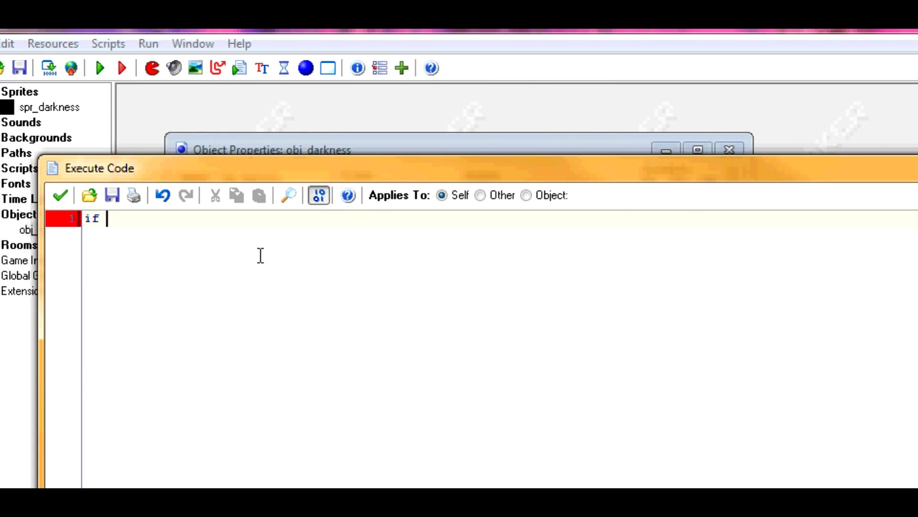
{"action": "type", "text": "distance"}
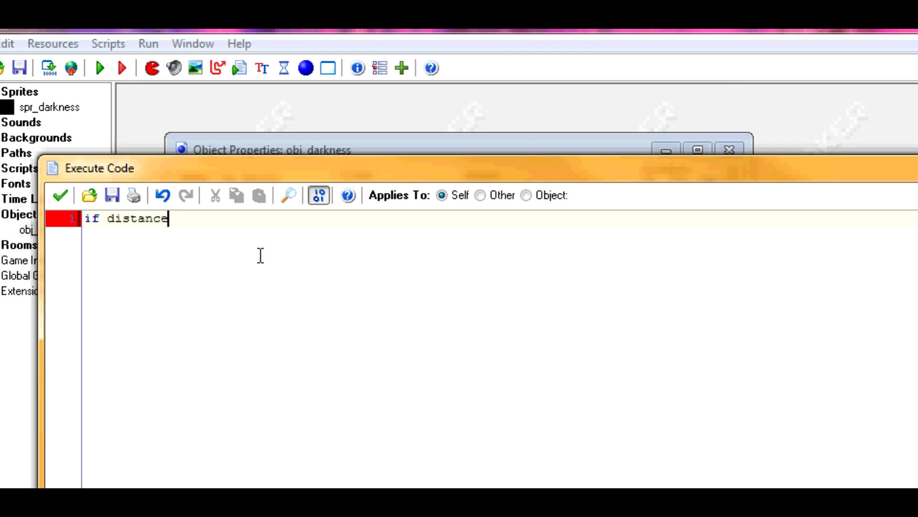
{"action": "type", "text": "_to_"}
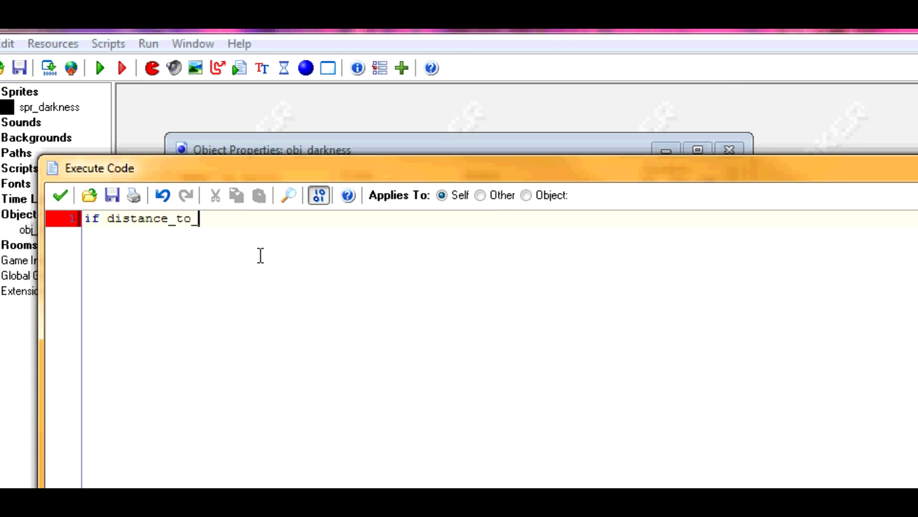
{"action": "type", "text": "point()"}
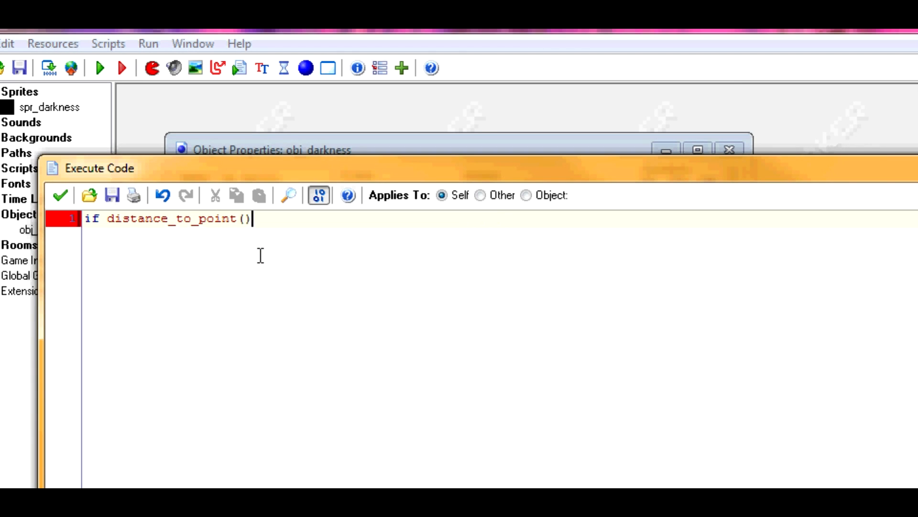
{"action": "type", "text": "mous"}
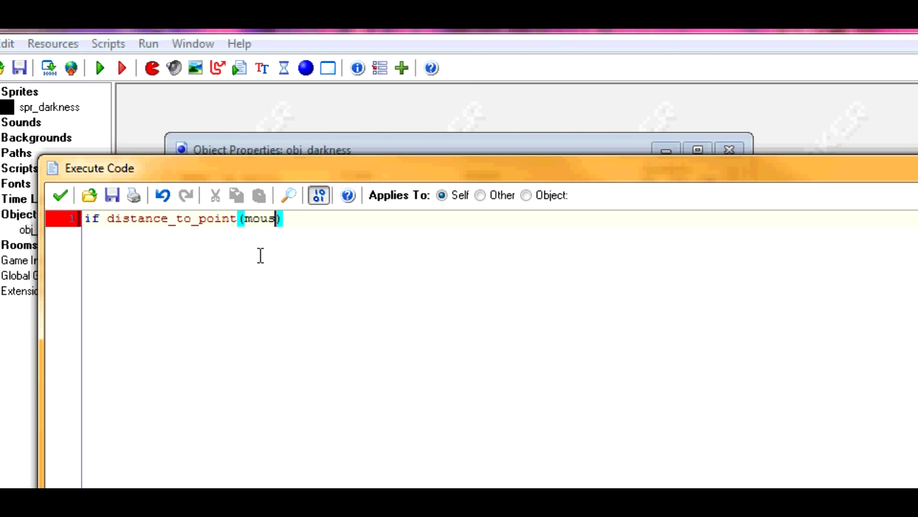
{"action": "type", "text": "e_x"}
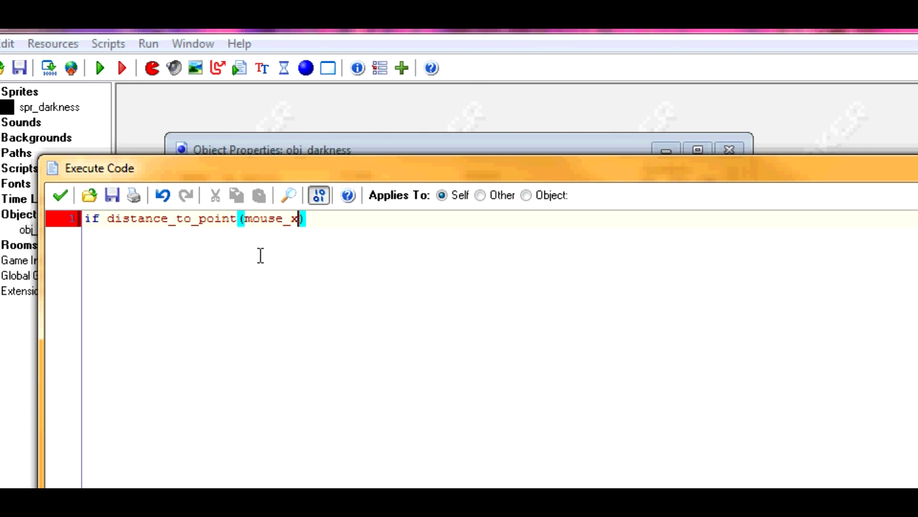
{"action": "type", "text": ",mouse_y"}
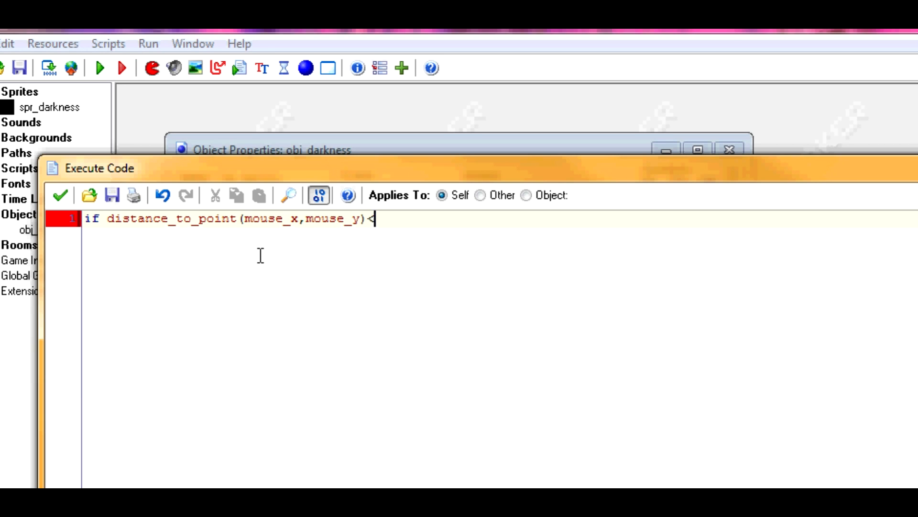
{"action": "type", "text": "6"}
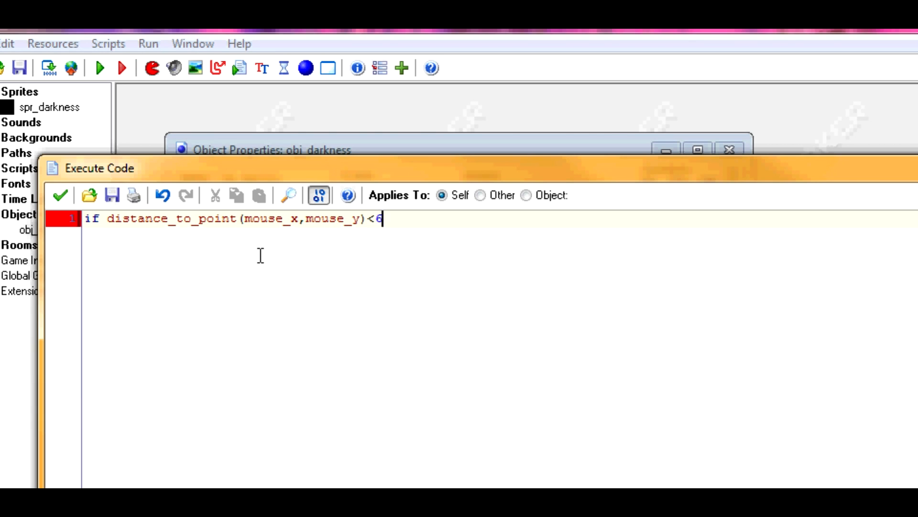
{"action": "type", "text": "4{}"}
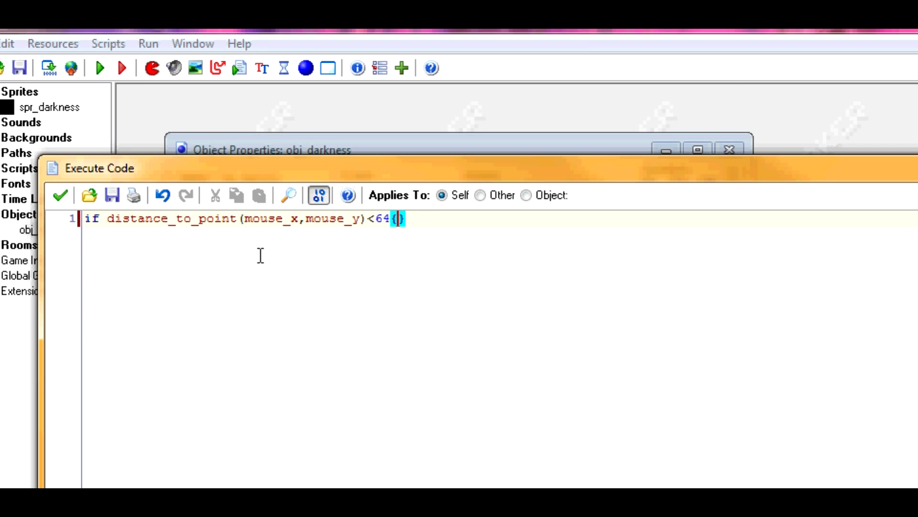
{"action": "type", "text": "image_index"}
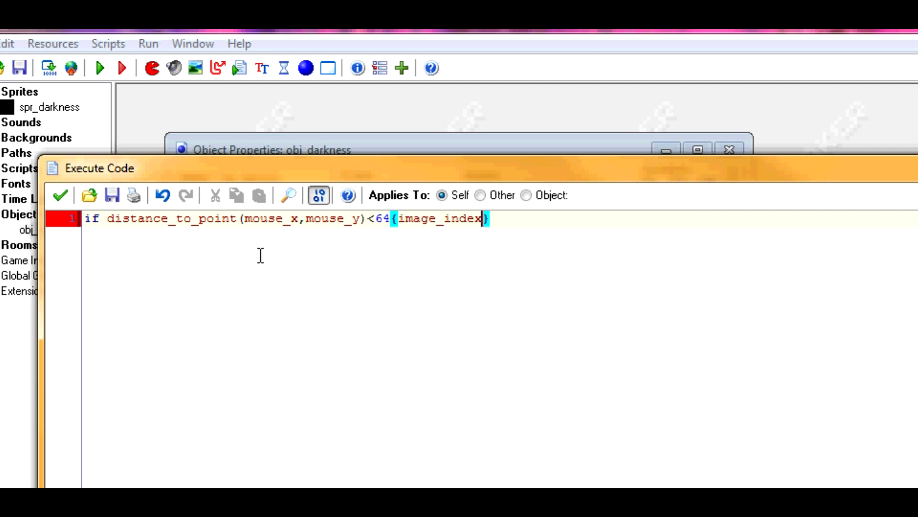
{"action": "type", "text": "=4"}
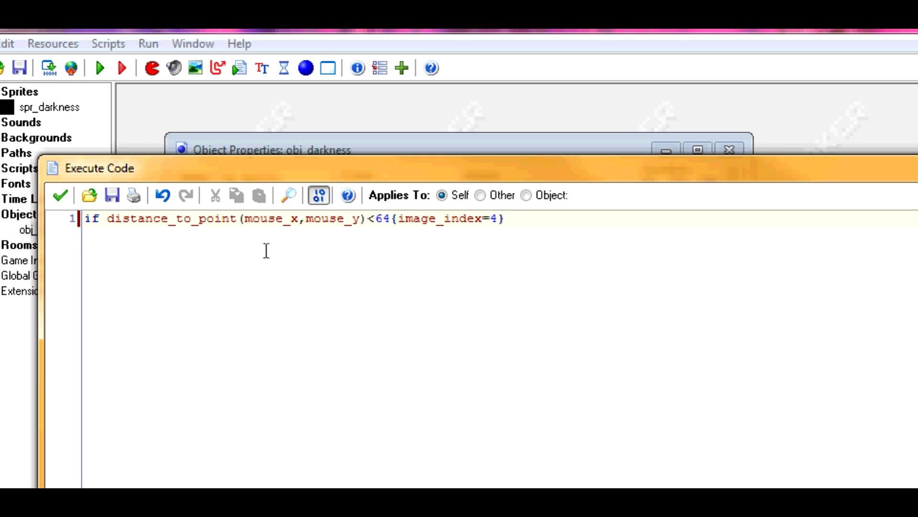
{"action": "mouse_move", "coordinate": [409, 237]}
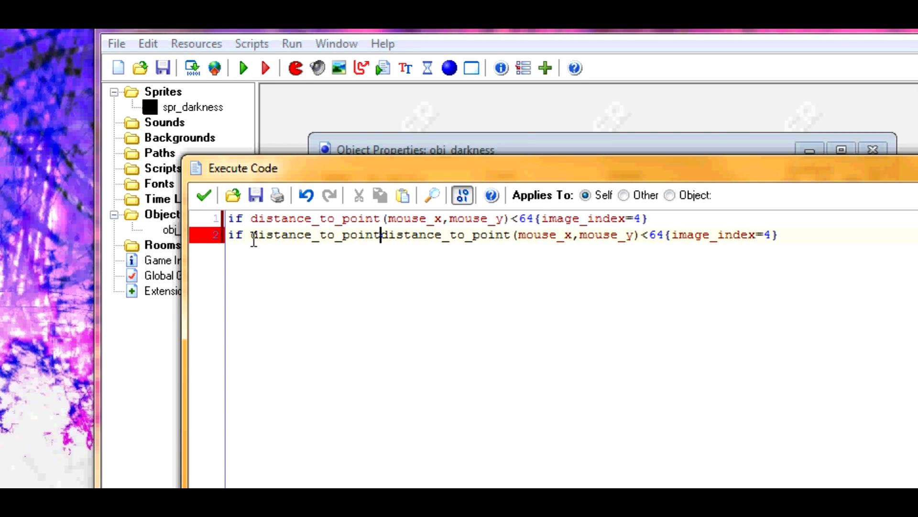
Edit the copied line to check distance >63 and set image_index to 3
{"action": "type", "text": "(mouse_x"}
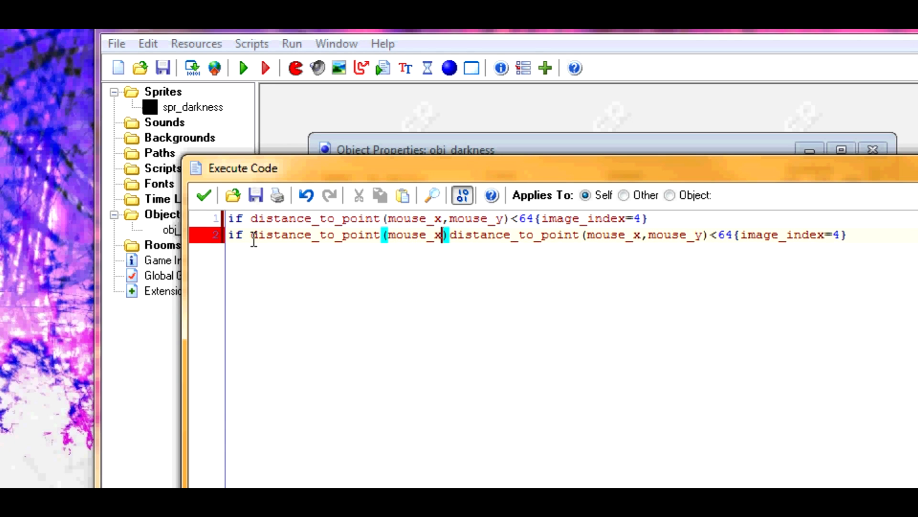
{"action": "type", "text": "mouse_y>"}
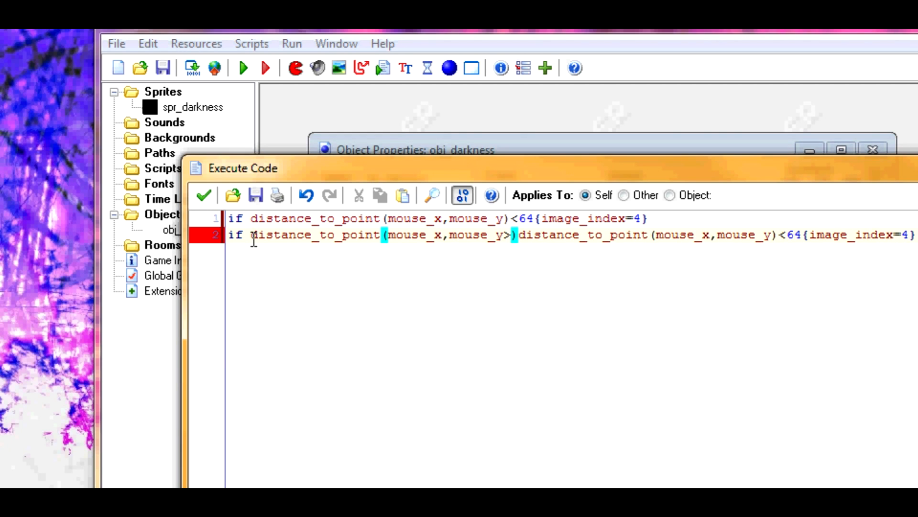
{"action": "type", "text": "63"}
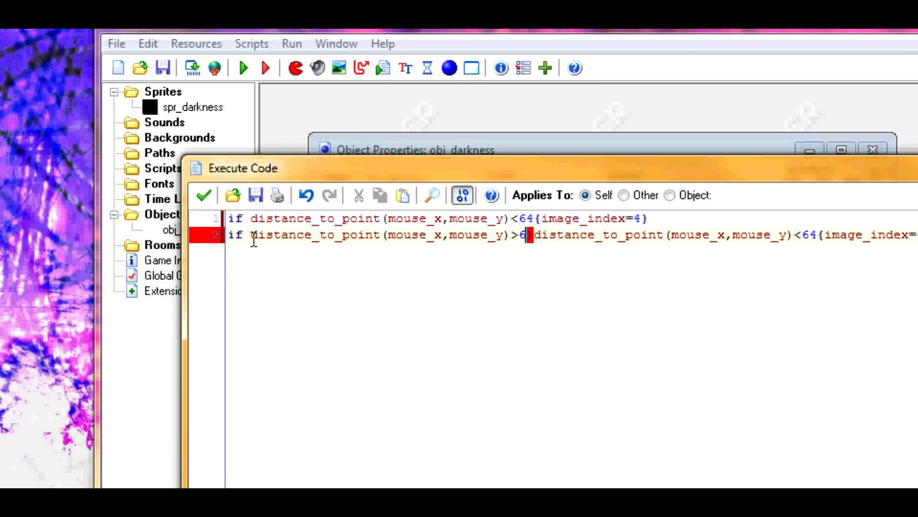
{"action": "type", "text": "3 &&"}
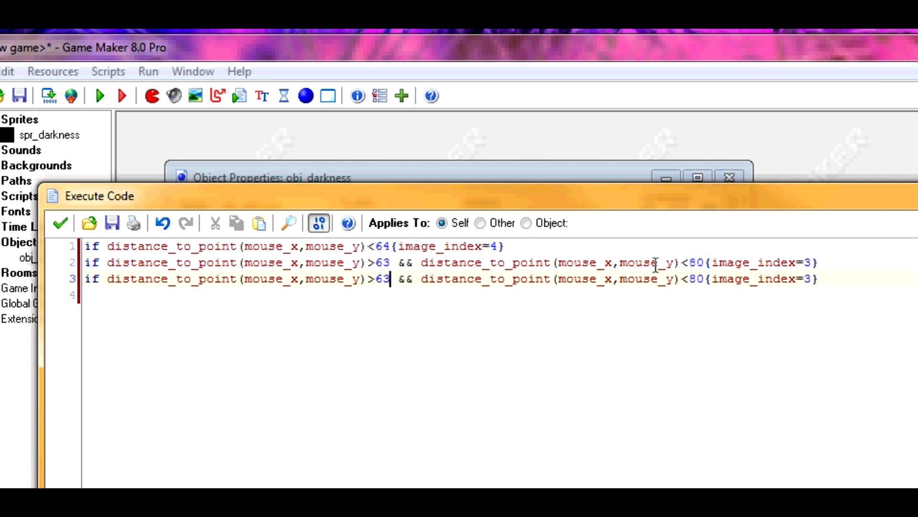
Change the distance bounds on lines three and four to 96 and 111
{"action": "double_click", "coordinate": [381, 278]}
{"action": "type", "text": "79"}
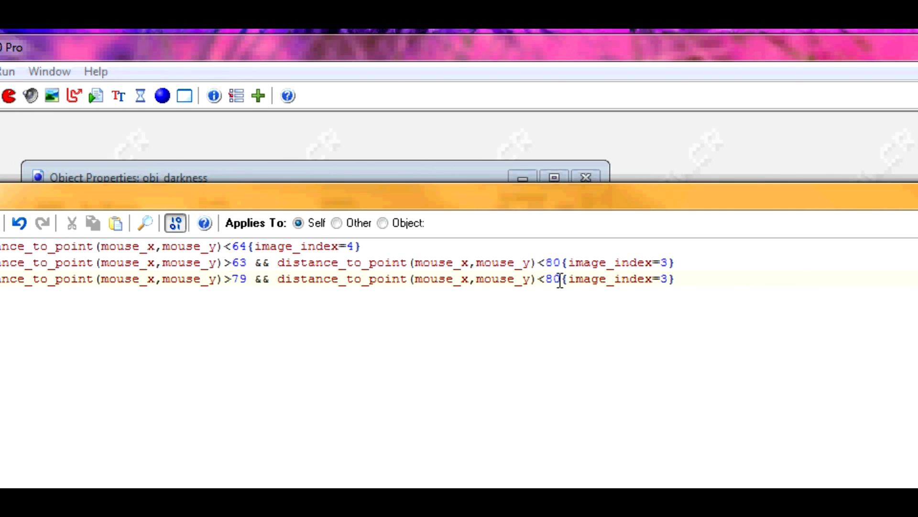
{"action": "double_click", "coordinate": [554, 279]}
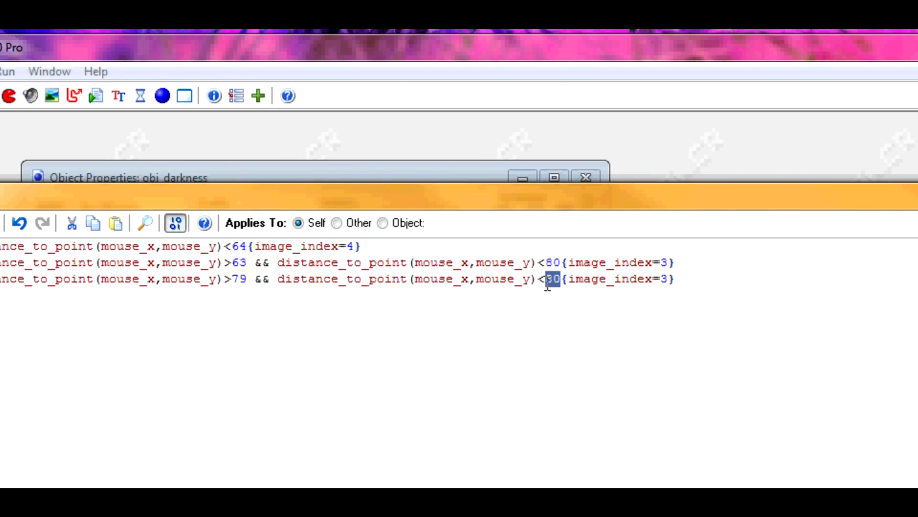
{"action": "type", "text": "96"}
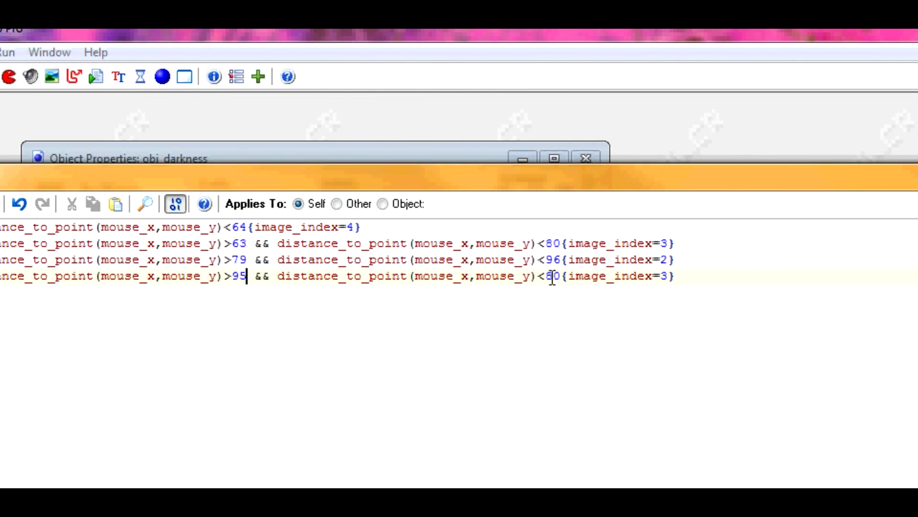
{"action": "double_click", "coordinate": [553, 277]}
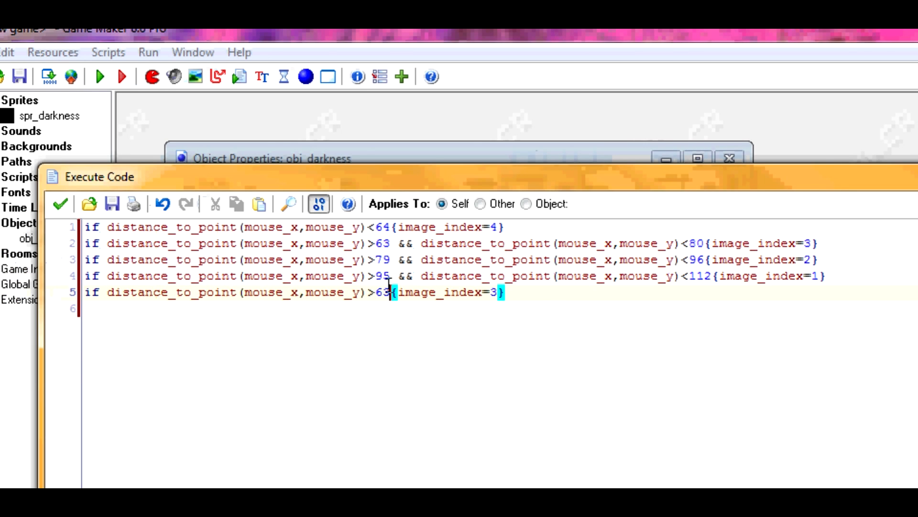
{"action": "type", "text": "111"}
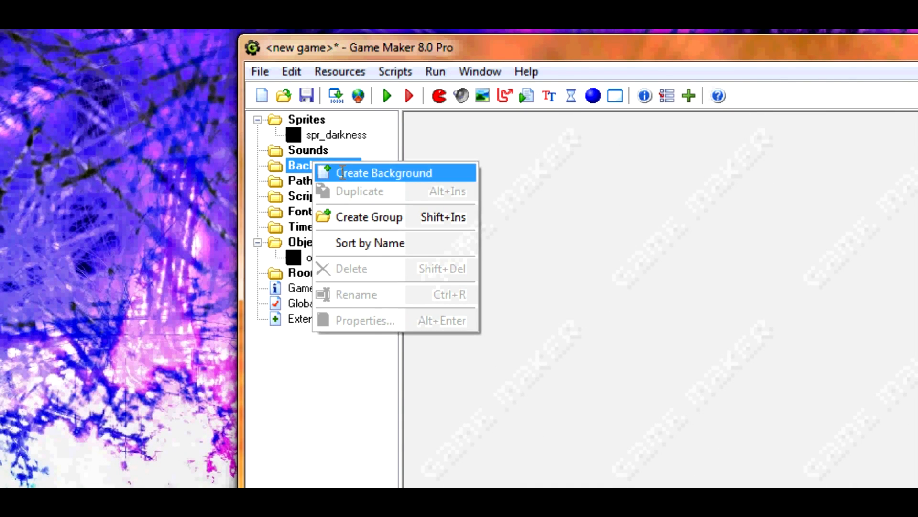
Create background0 and load the 800×600 blue gradient image into it
{"action": "left_click", "coordinate": [384, 173]}
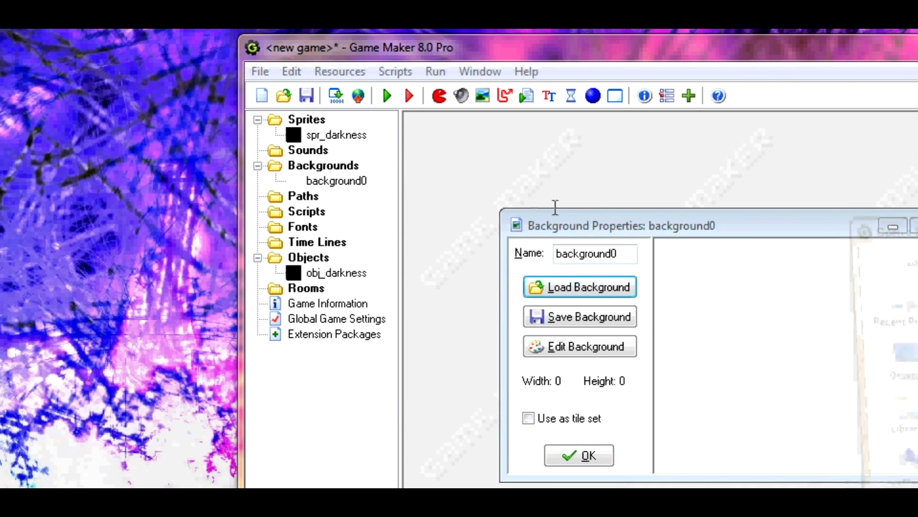
{"action": "left_click", "coordinate": [580, 286]}
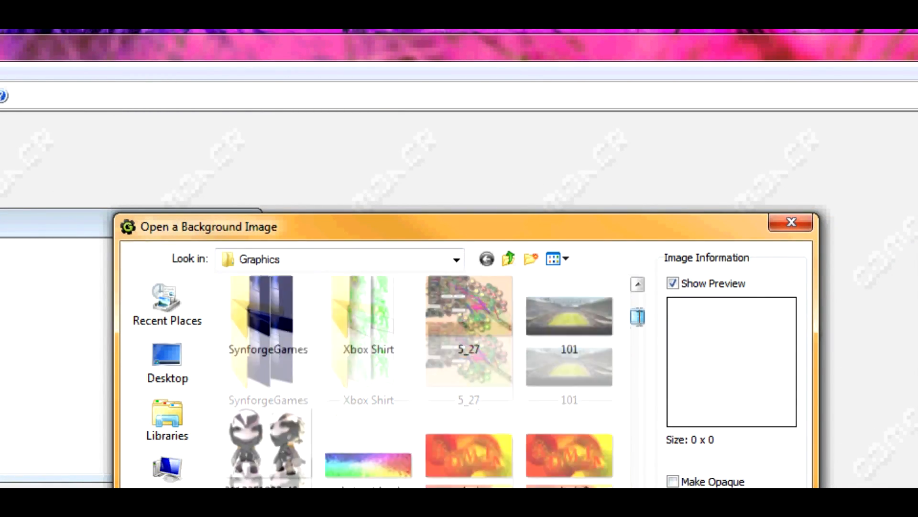
{"action": "scroll", "scroll_direction": "down", "scroll_amount": 3}
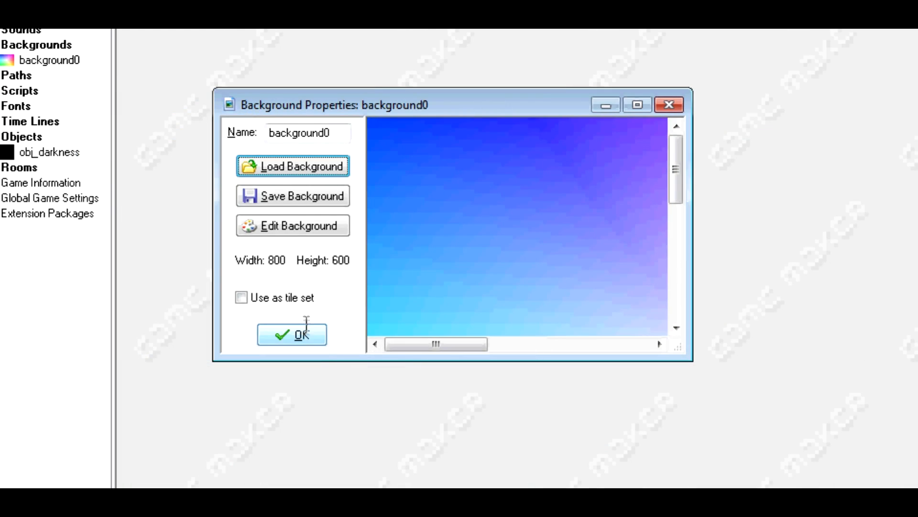
{"action": "left_click", "coordinate": [292, 334]}
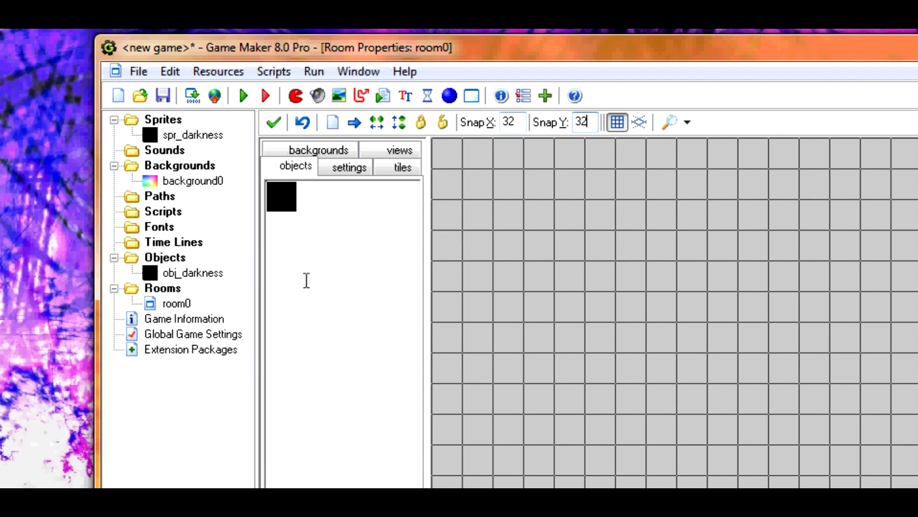
{"action": "mouse_move", "coordinate": [441, 173]}
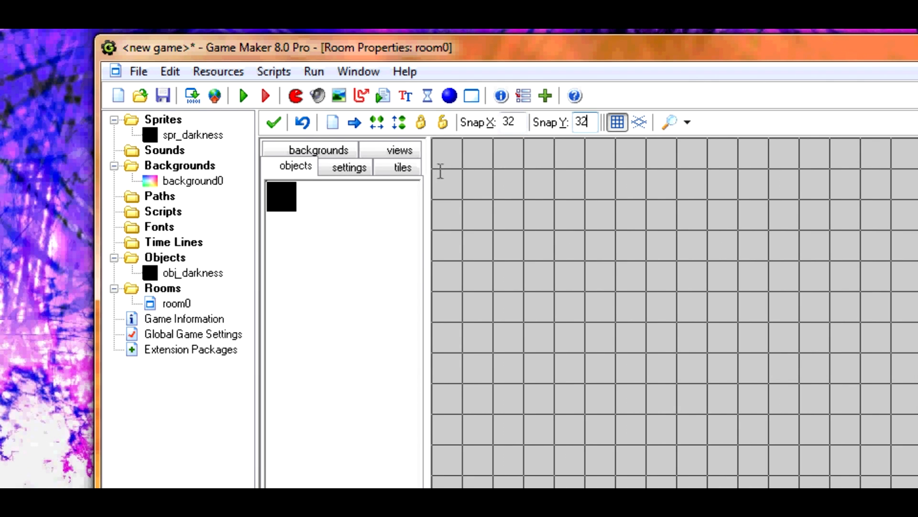
{"action": "mouse_move", "coordinate": [448, 200]}
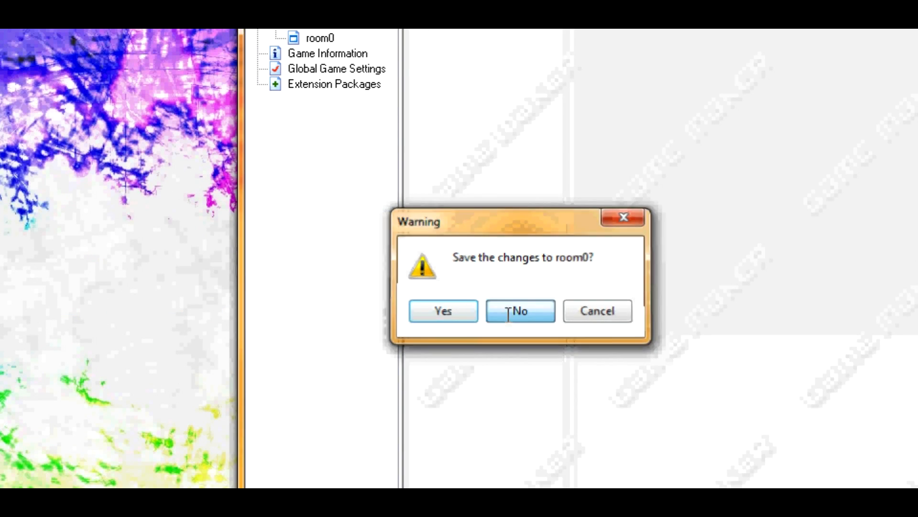
Close the room without saving, then name a new object obj_darkness_spawner and add an event
{"action": "left_click", "coordinate": [521, 311]}
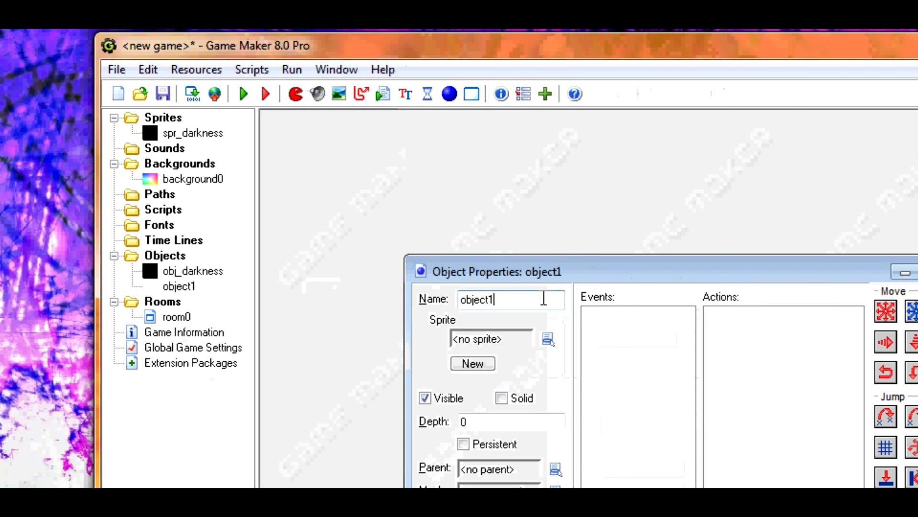
{"action": "type", "text": "obj_"}
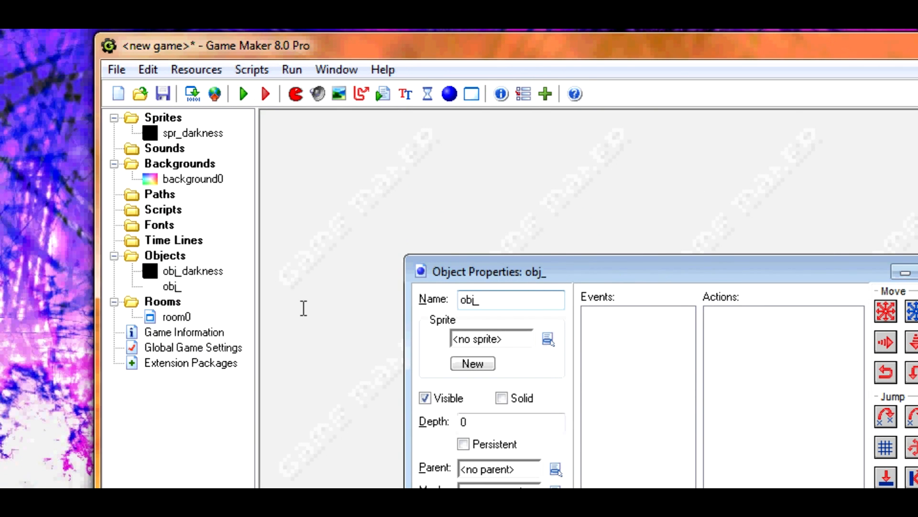
{"action": "type", "text": "darkness_"}
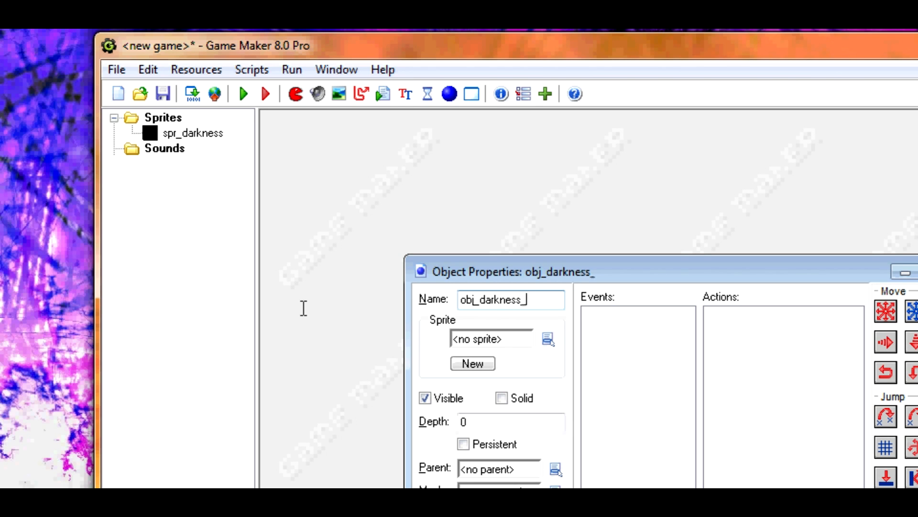
{"action": "type", "text": "spawnte"}
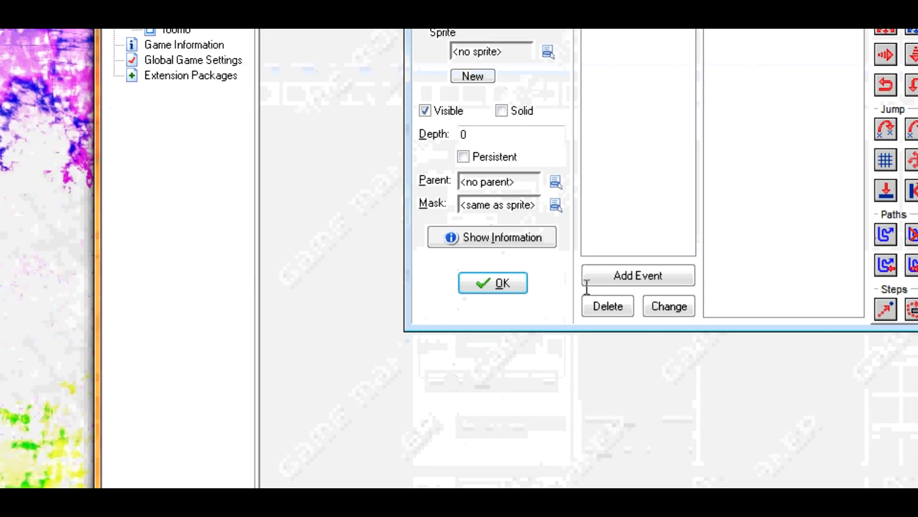
{"action": "left_click", "coordinate": [639, 275]}
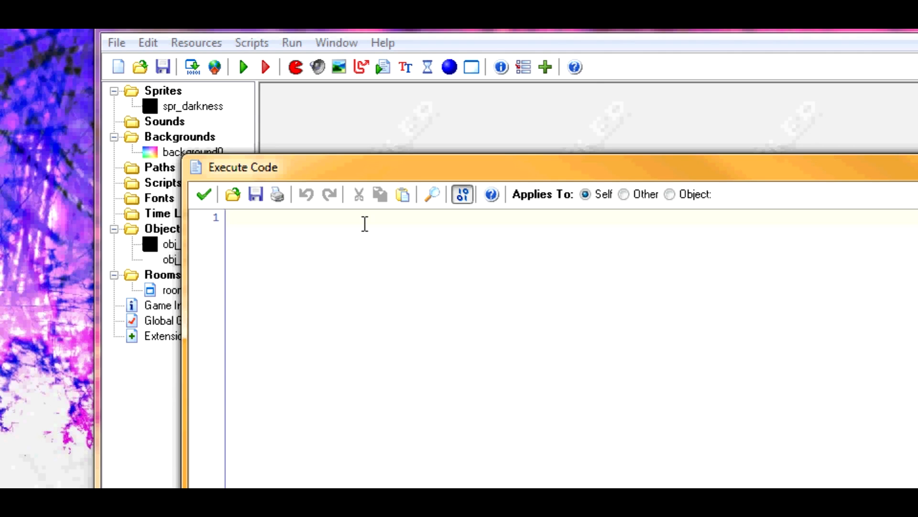
Type the empty loop for(x1=0;x1<room_width;x1+=32){}
{"action": "type", "text": "for"}
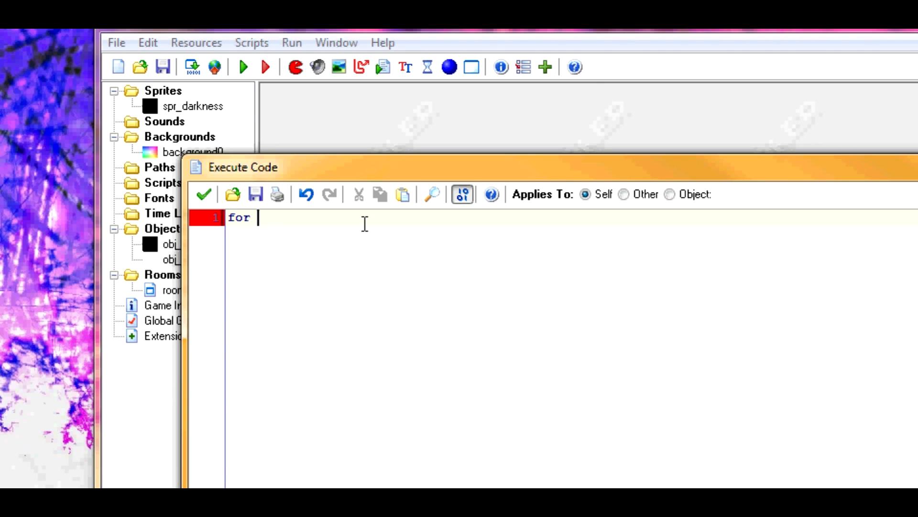
{"action": "type", "text": "()"}
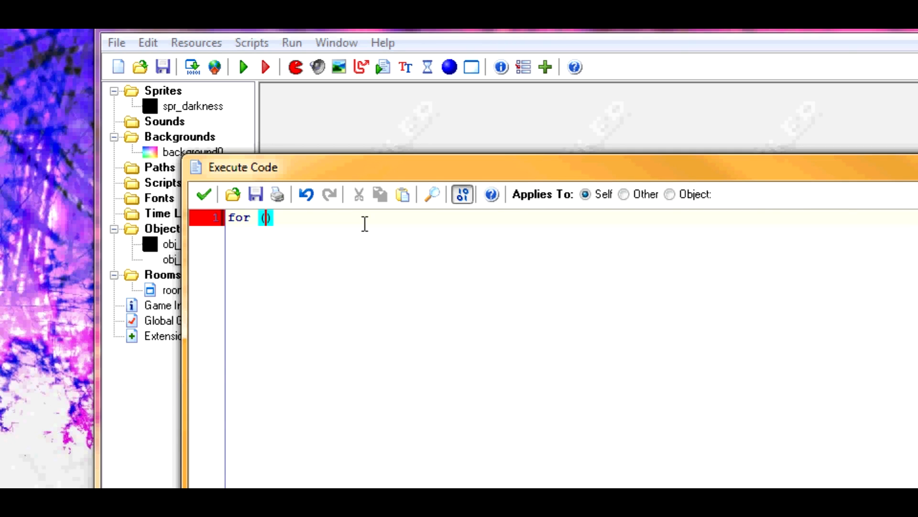
{"action": "type", "text": "x1=0;"}
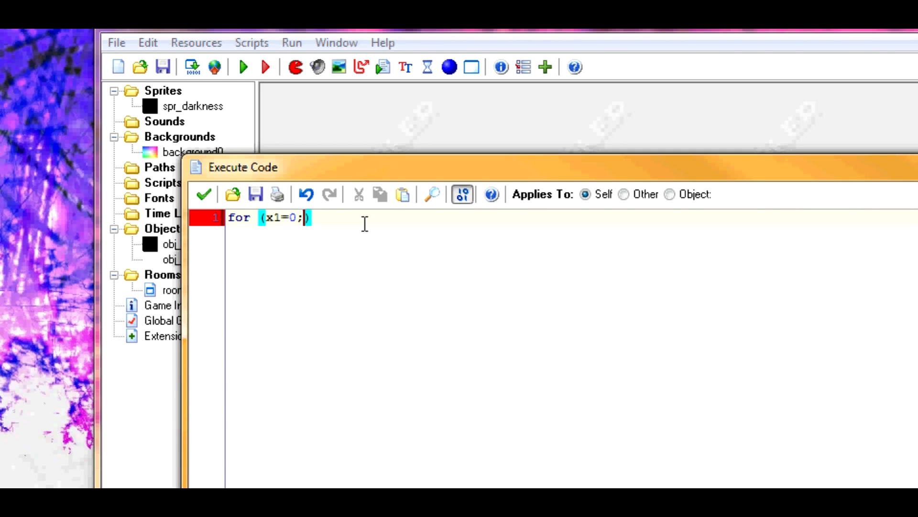
{"action": "type", "text": "x1<room_width;x1"}
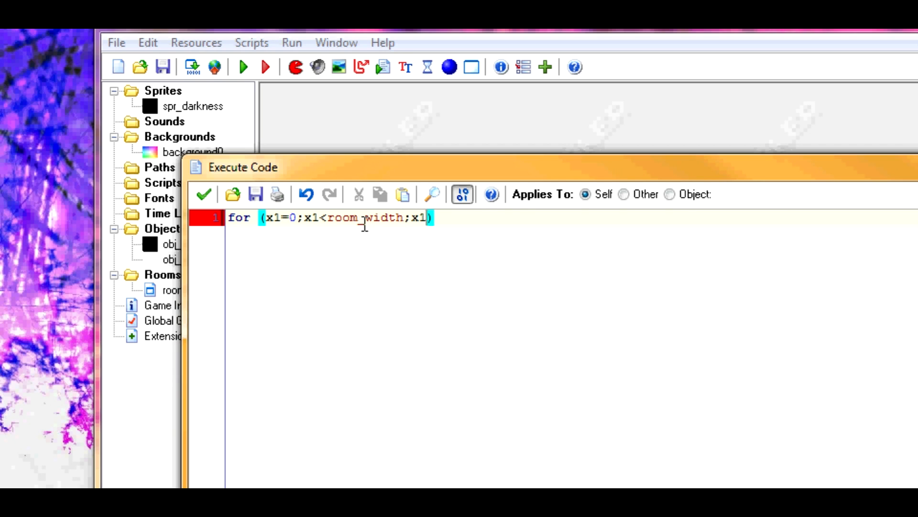
{"action": "type", "text": "+=32){}"}
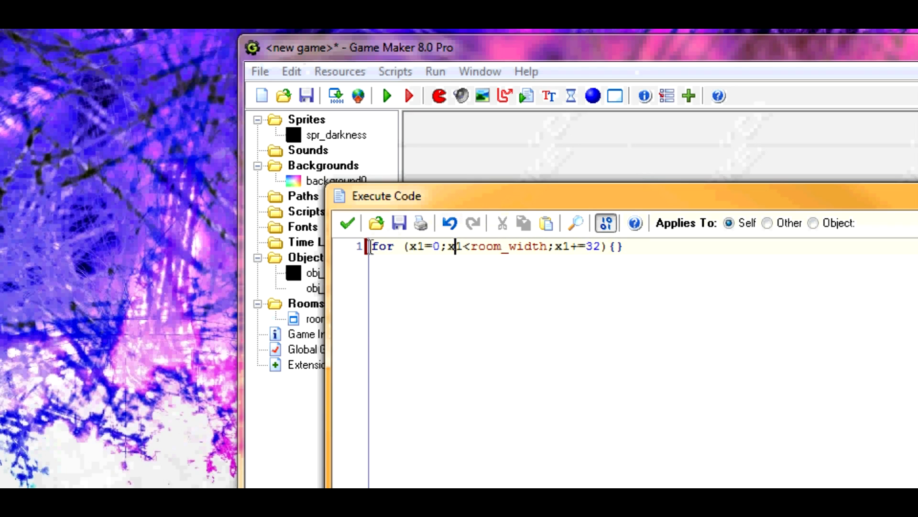
Declare var x1 on a new line above the loop
{"action": "key", "text": "Enter"}
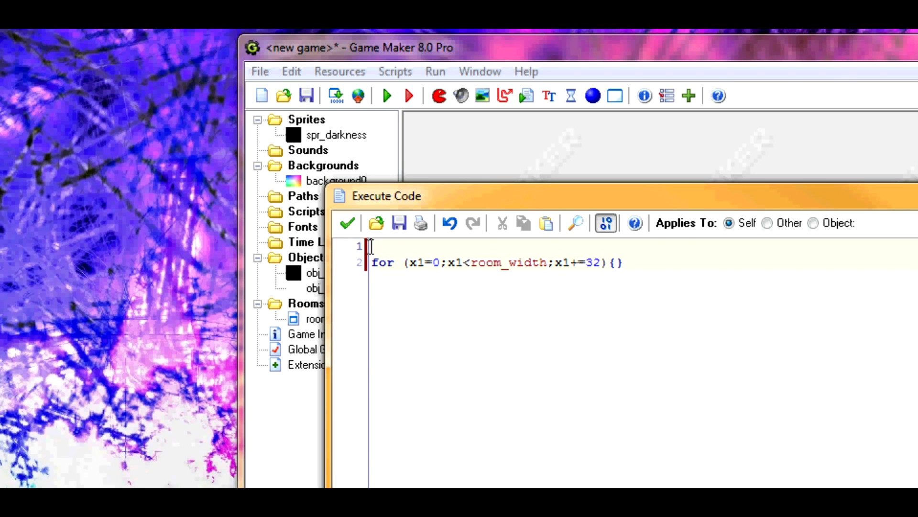
{"action": "type", "text": "varx"}
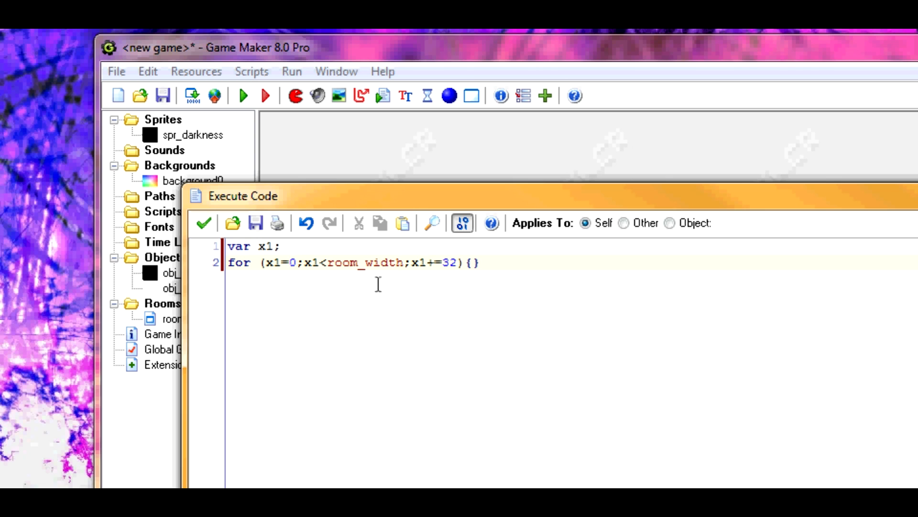
{"action": "mouse_move", "coordinate": [330, 278]}
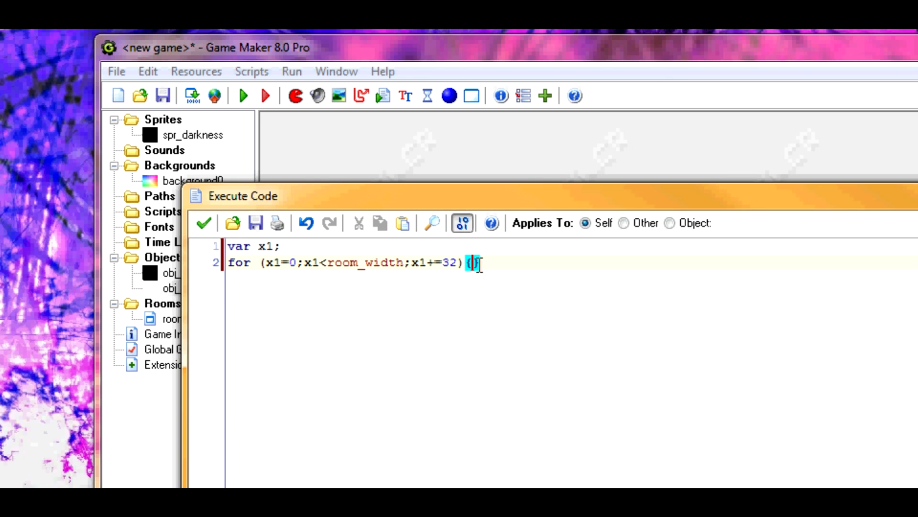
{"action": "type", "text": "}"}
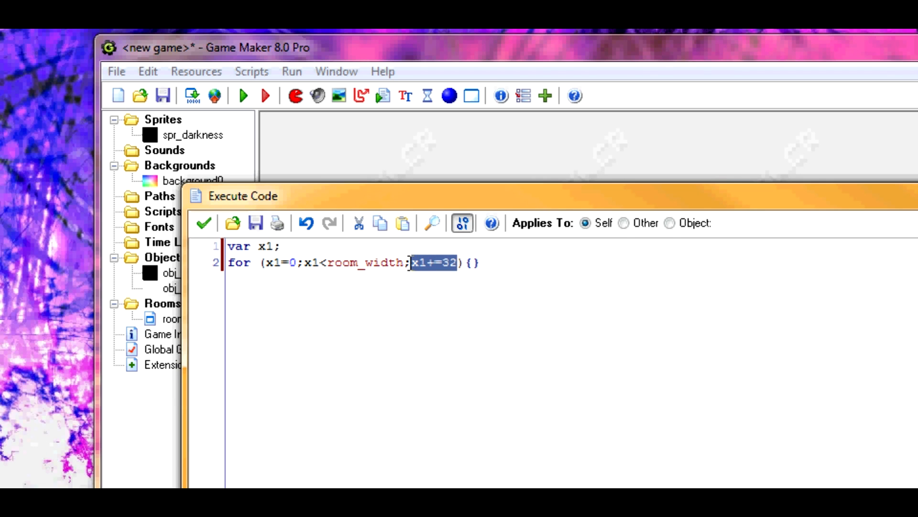
{"action": "mouse_move", "coordinate": [325, 268]}
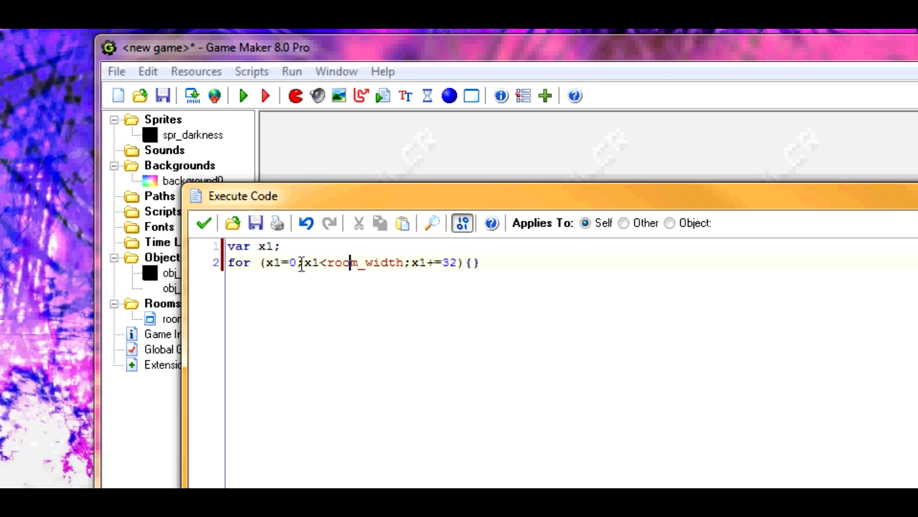
{"action": "left_click_drag", "start_coordinate": [300, 263], "coordinate": [404, 263]}
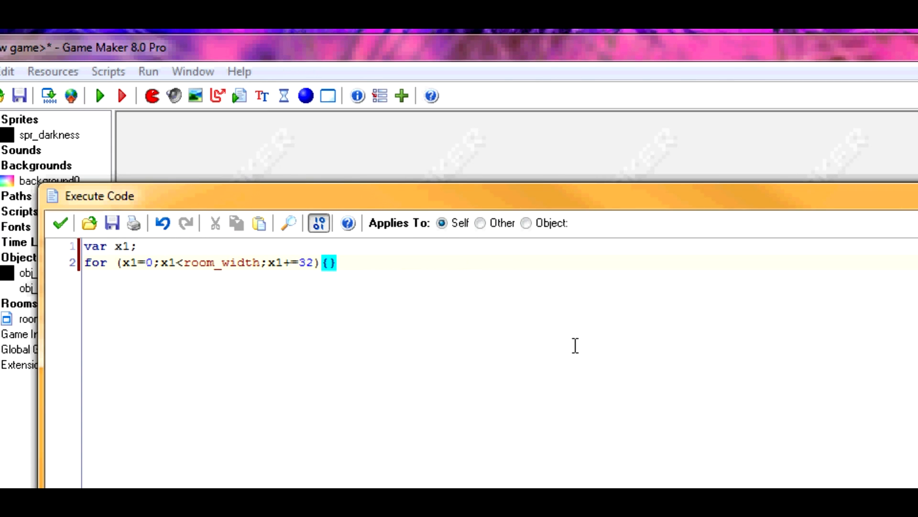
Nest the loop for(y1=0;y1<room_height;y1+=32){} inside the x1 loop
{"action": "key", "text": "Enter"}
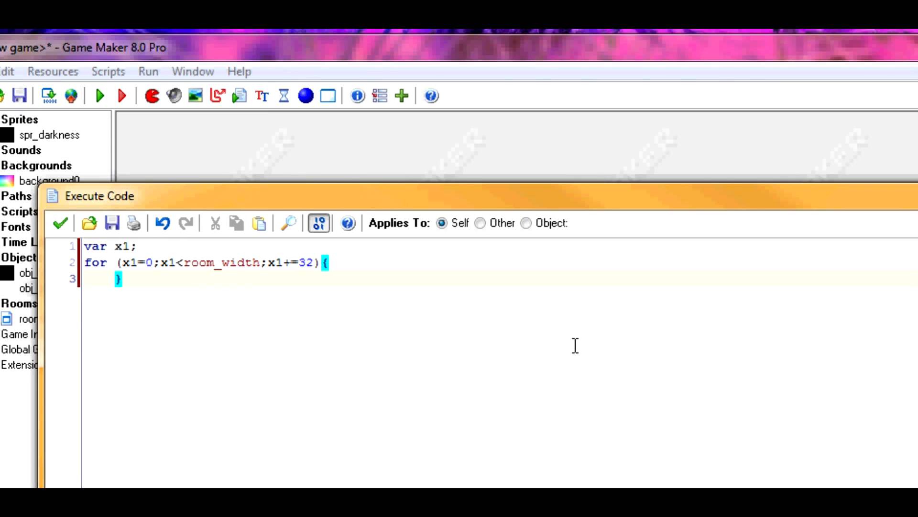
{"action": "type", "text": "for"}
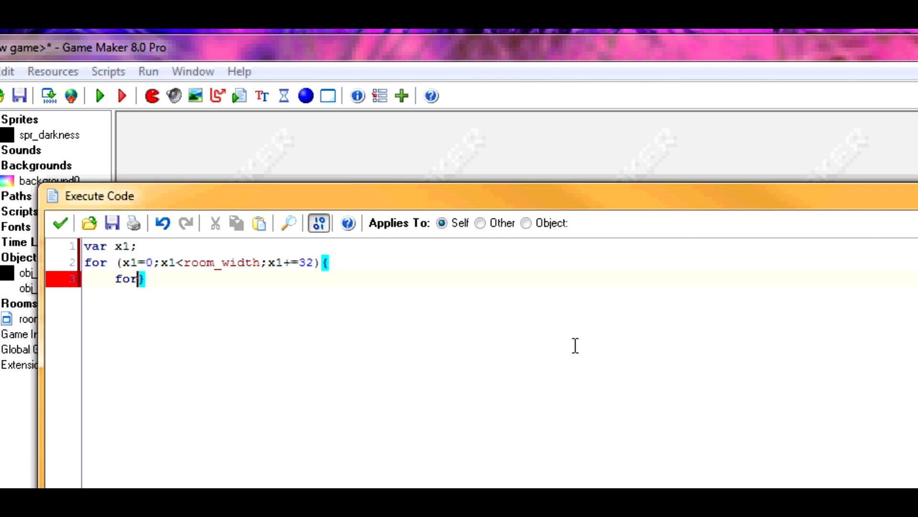
{"action": "type", "text": "("}
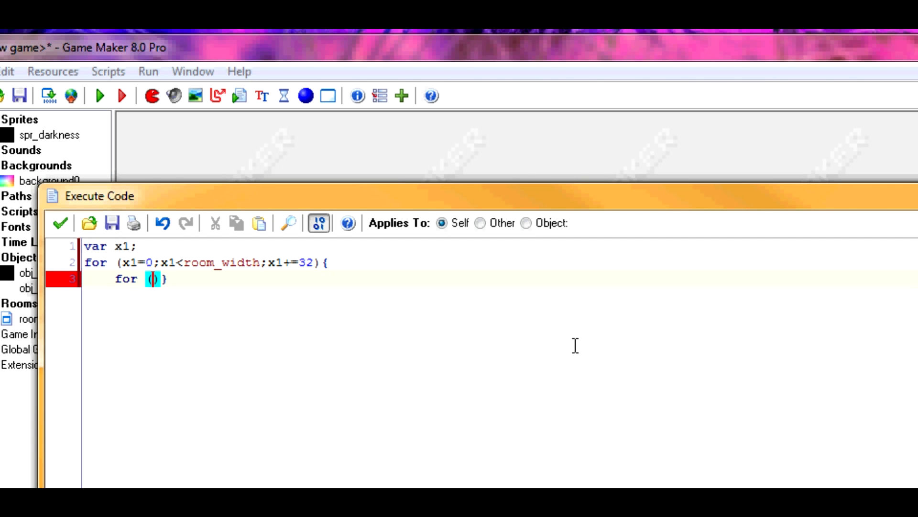
{"action": "type", "text": "y1"}
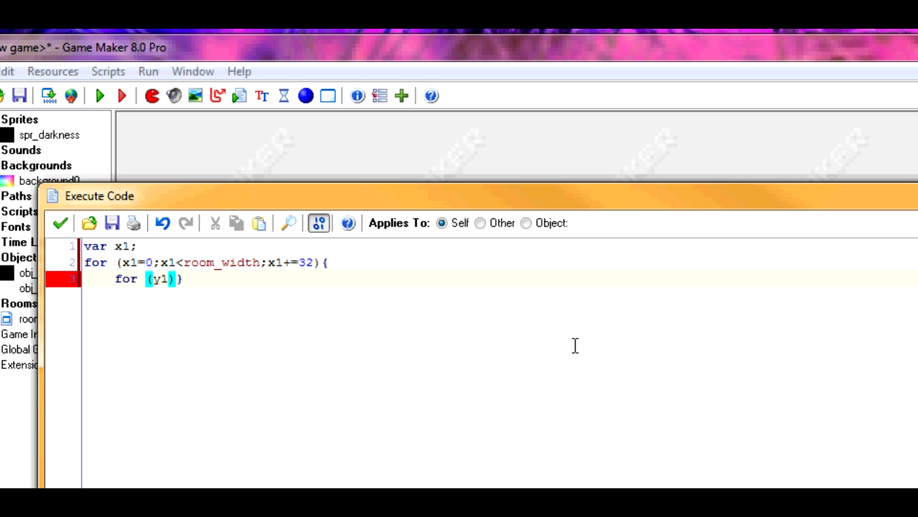
{"action": "type", "text": "=0"}
{"action": "type", "text": "var"}
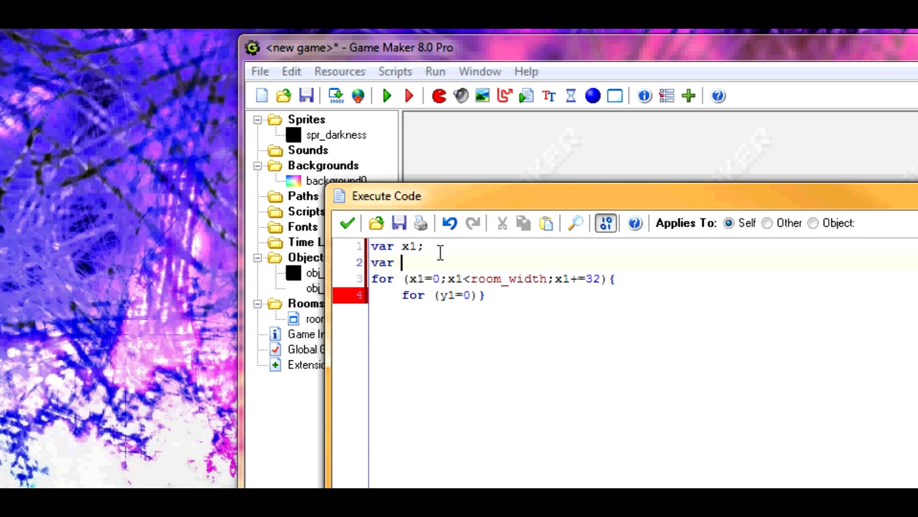
{"action": "type", "text": "y1"}
{"action": "left_click", "coordinate": [644, 295]}
{"action": "type", "text": ";"}
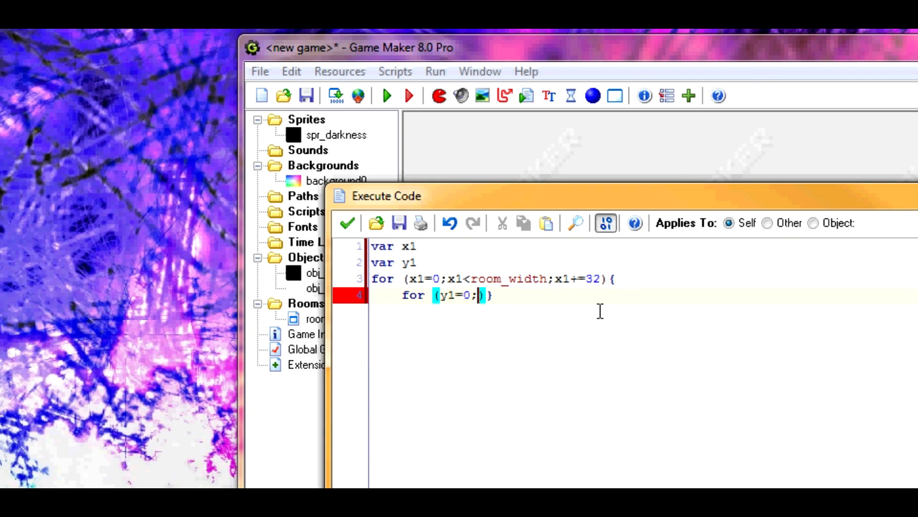
{"action": "type", "text": "y1"}
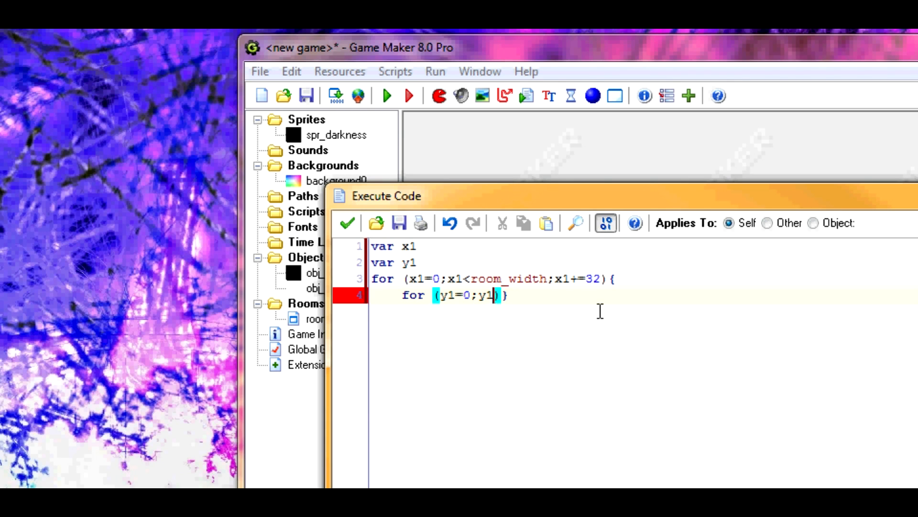
{"action": "type", "text": "<room_"}
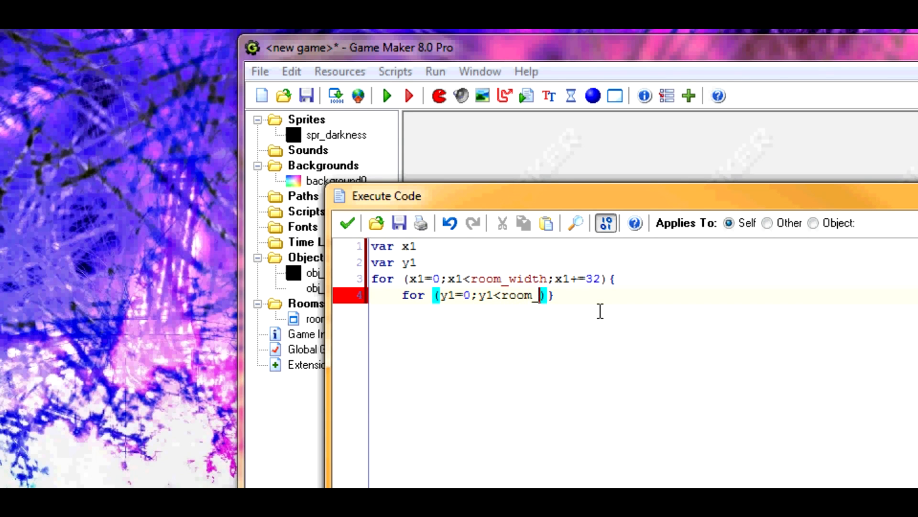
{"action": "type", "text": "height;y1"}
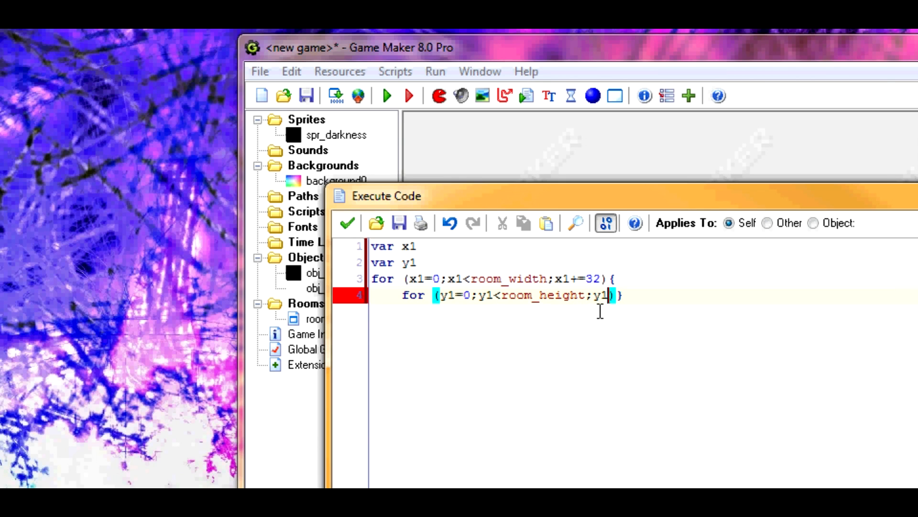
{"action": "type", "text": "+=32"}
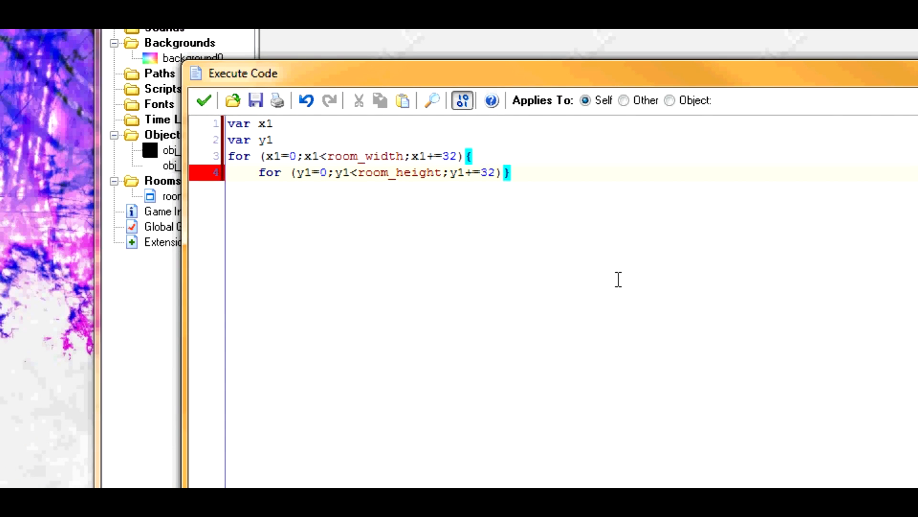
{"action": "type", "text": "{}"}
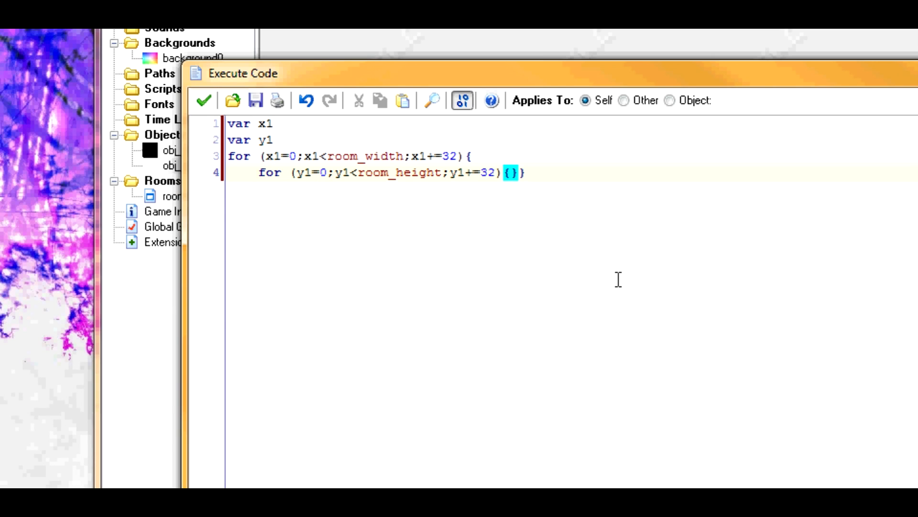
Inside the y1 loop, type instance_create(x1,y1,obj_darkness)
{"action": "type", "text": "inhsa"}
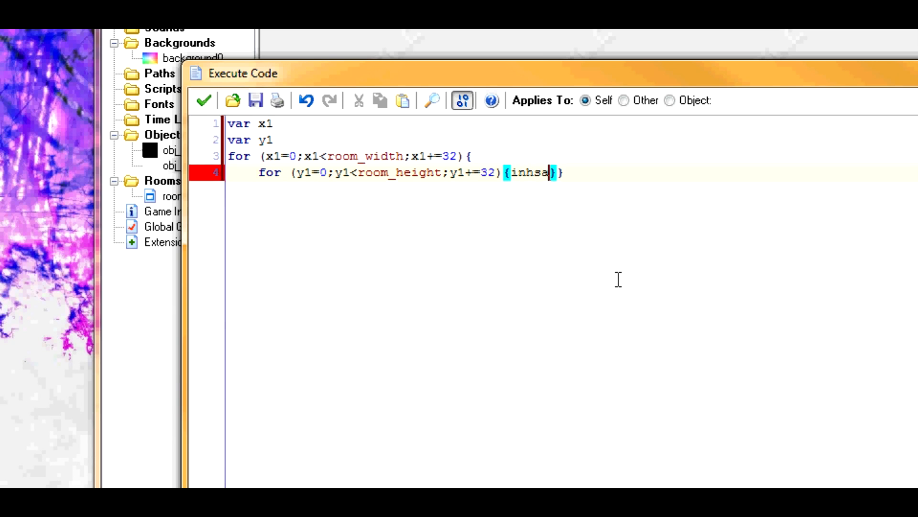
{"action": "type", "text": "instance_create(x"}
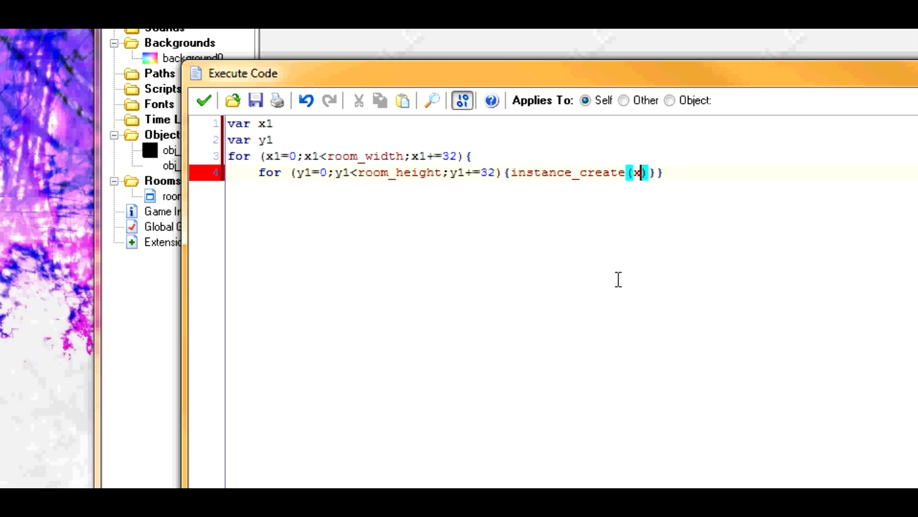
{"action": "type", "text": "1y"}
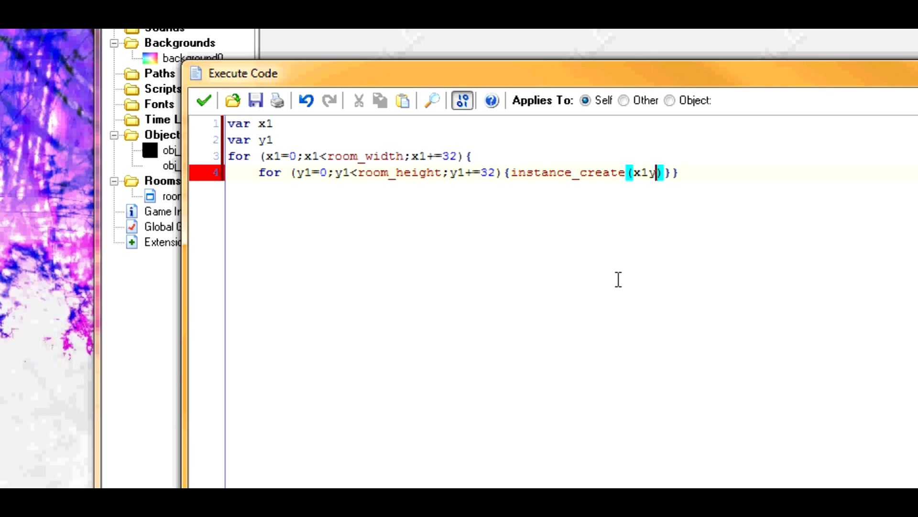
{"action": "type", "text": ",y1"}
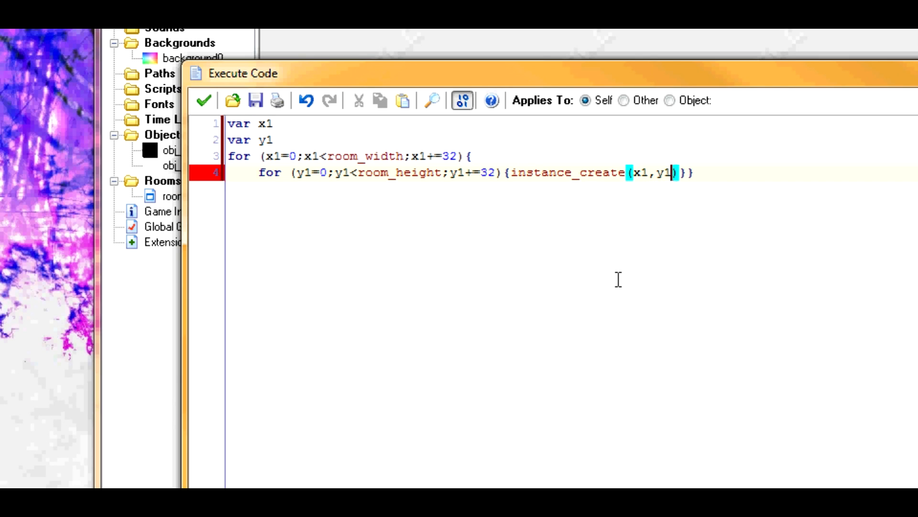
{"action": "type", "text": "q"}
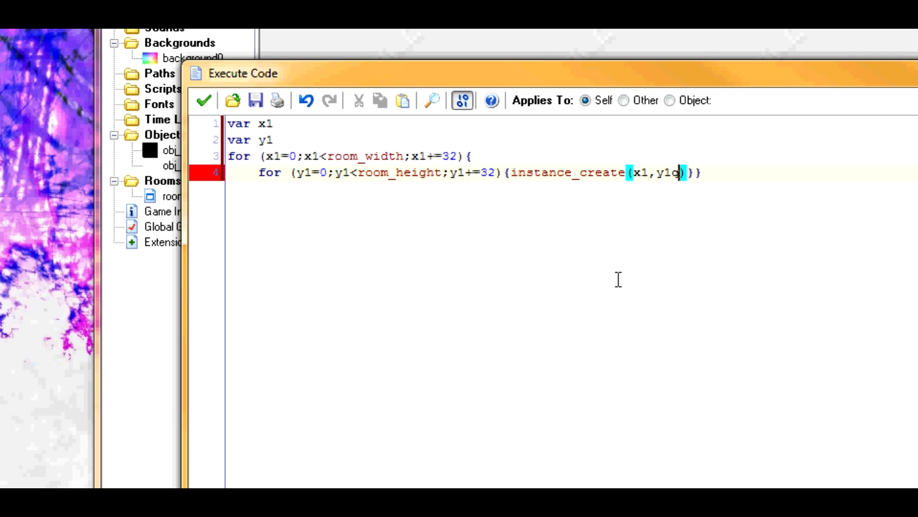
{"action": "type", "text": ","}
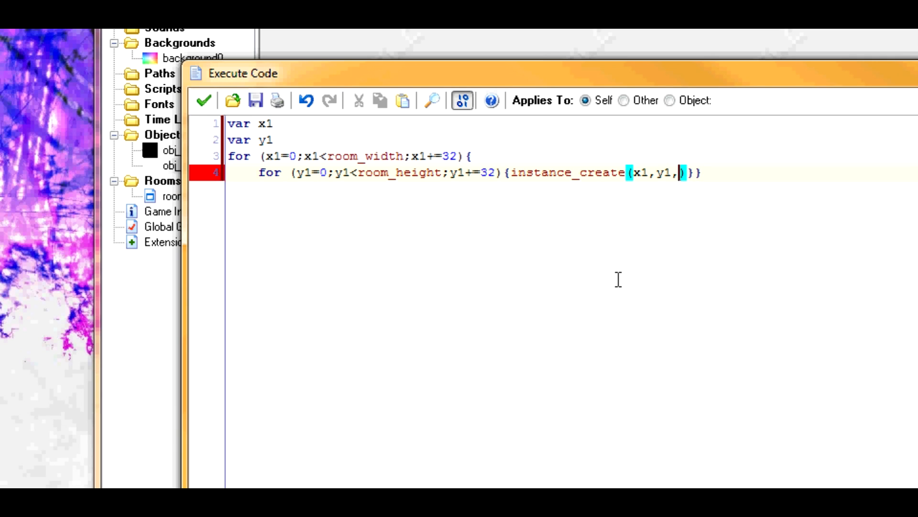
{"action": "type", "text": "obj_d"}
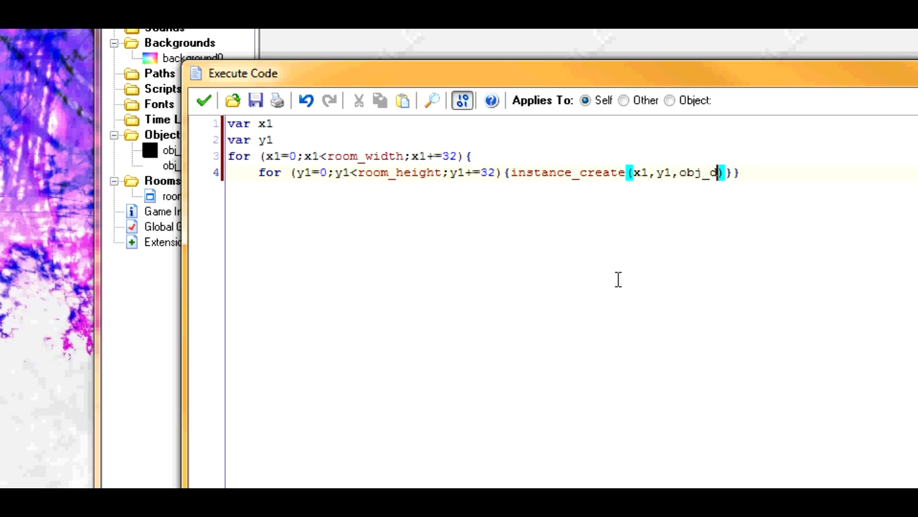
{"action": "type", "text": "arkness"}
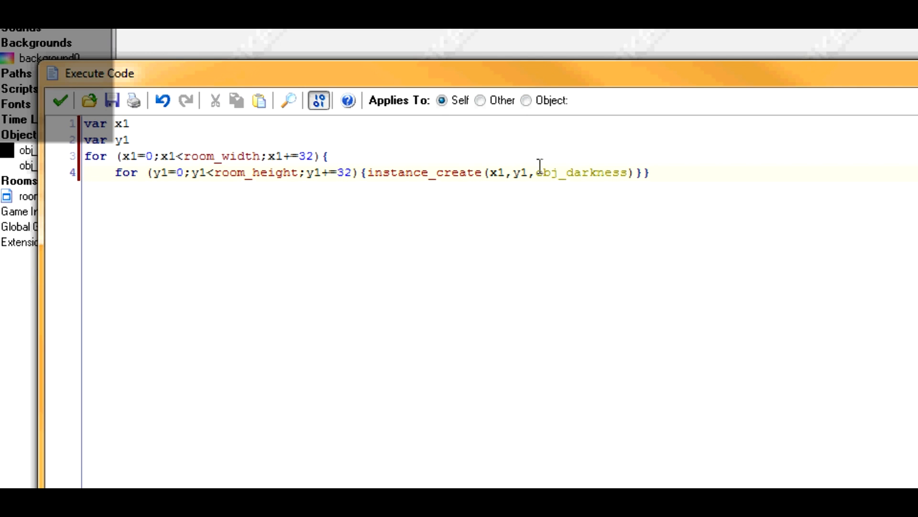
{"action": "mouse_move", "coordinate": [435, 162]}
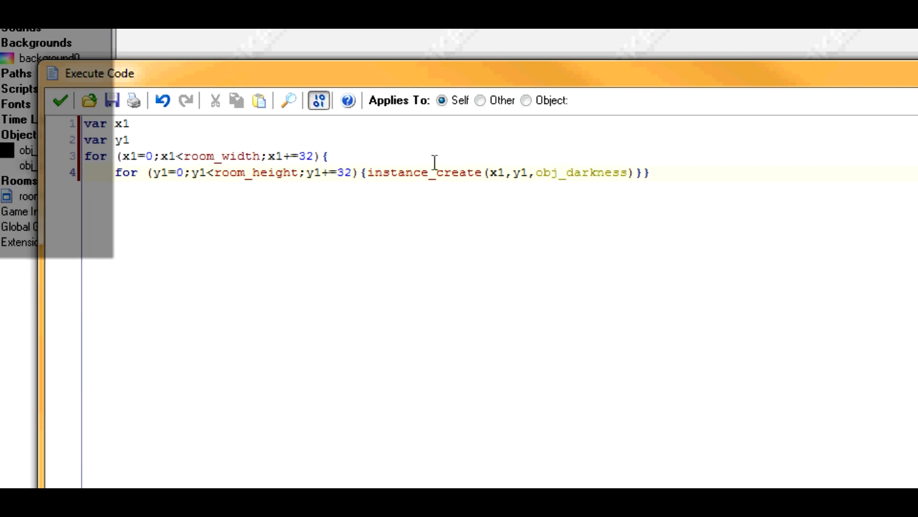
{"action": "mouse_move", "coordinate": [454, 182]}
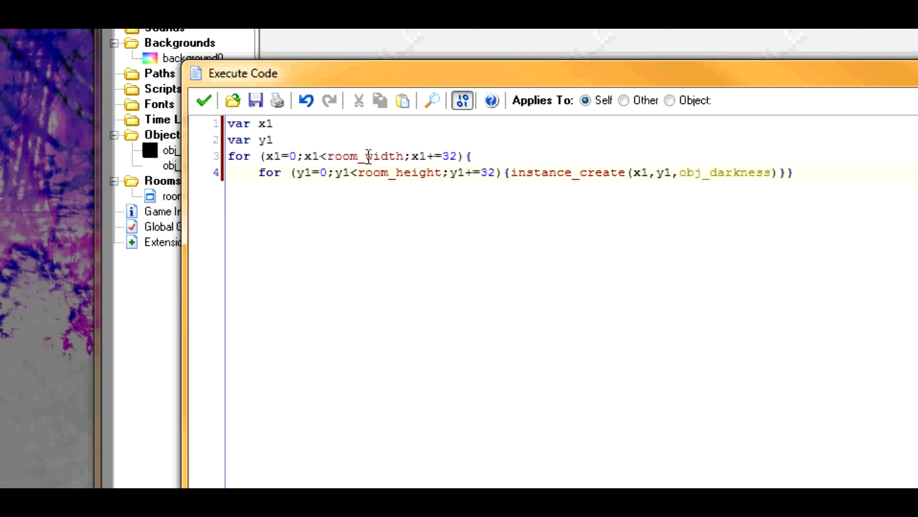
Open room0's settings showing a 640×480 room at speed 30
{"action": "left_click", "coordinate": [442, 155]}
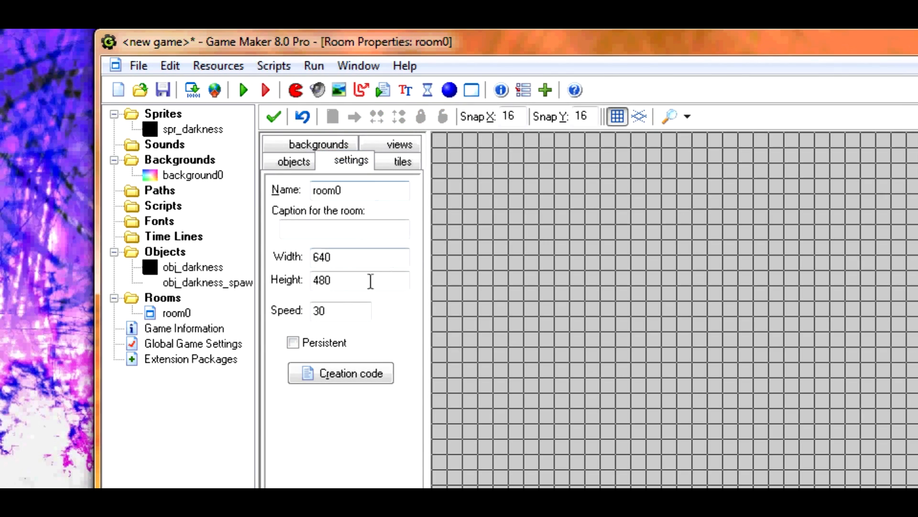
Set room0's height to 640 and switch to the objects tab
{"action": "type", "text": "640"}
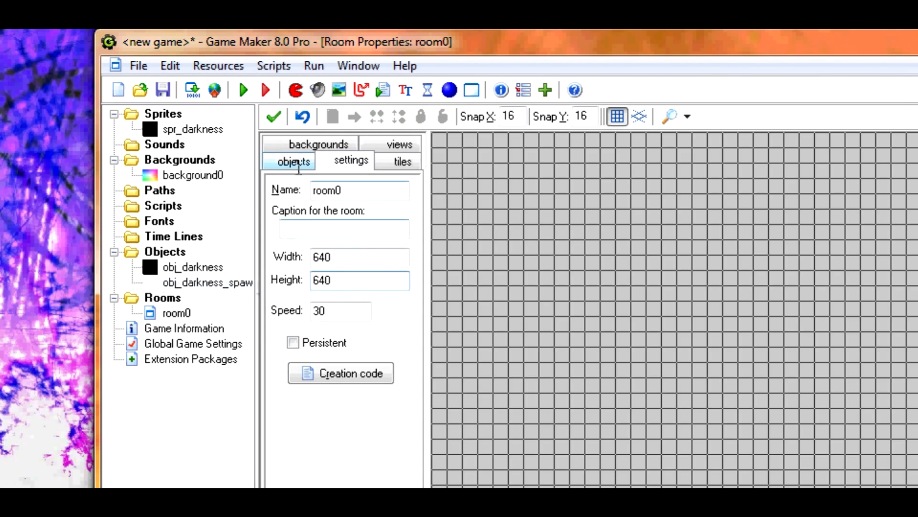
{"action": "left_click", "coordinate": [319, 143]}
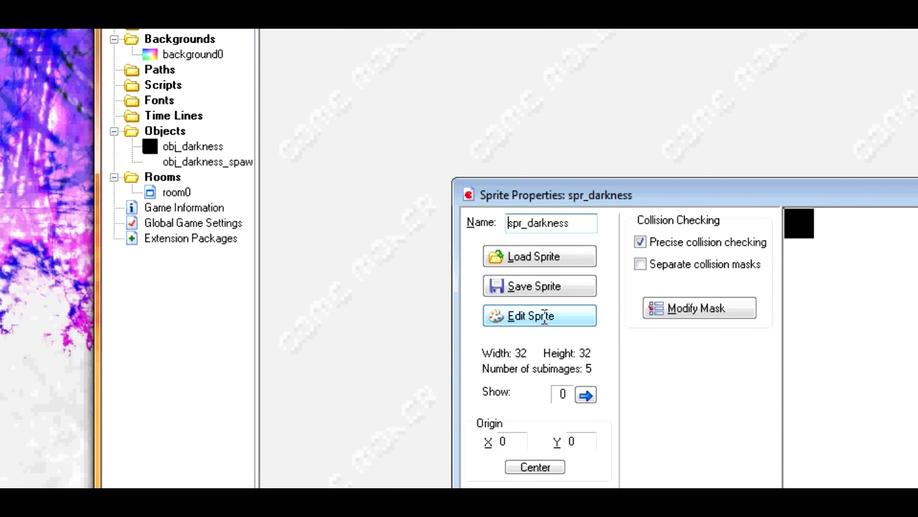
Resize spr_darkness's five subimages to 16x16 and confirm with OK
{"action": "left_click", "coordinate": [540, 316]}
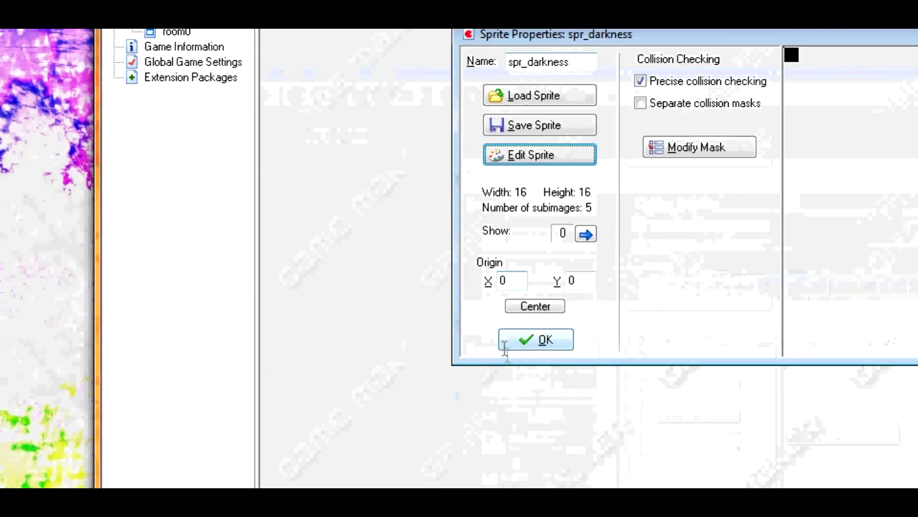
{"action": "left_click", "coordinate": [535, 339]}
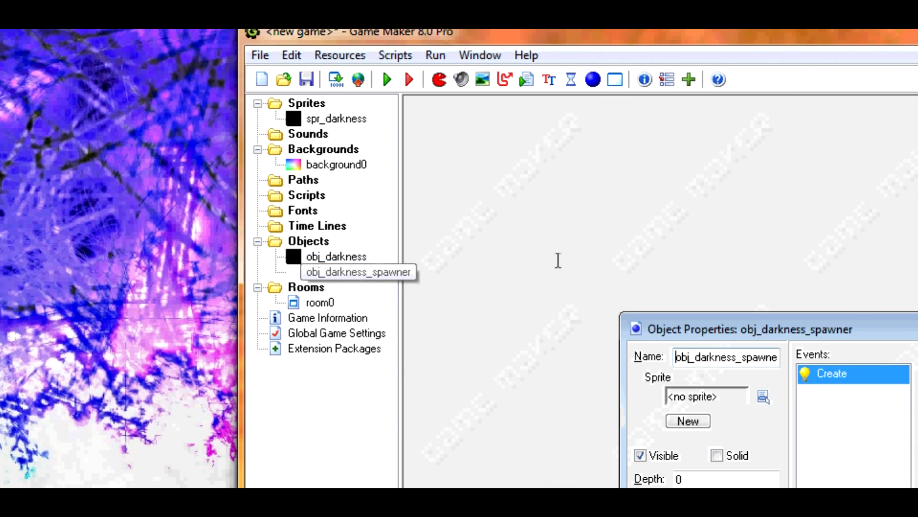